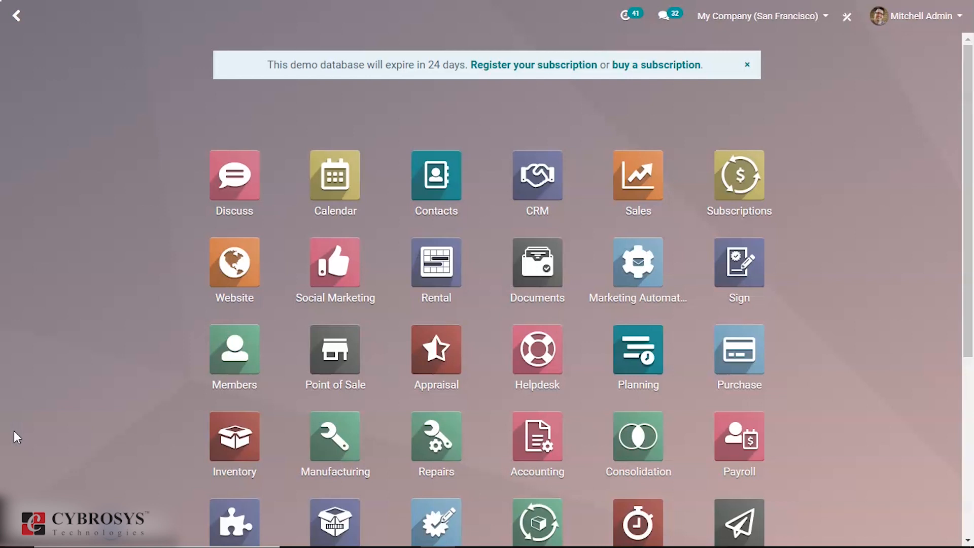
{"action": "mouse_move", "coordinate": [334, 444]}
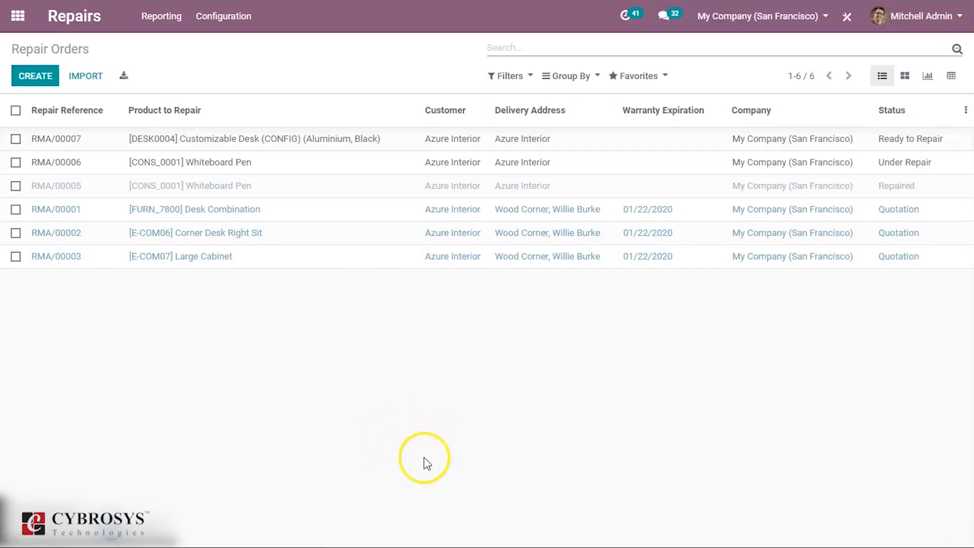
{"action": "mouse_move", "coordinate": [395, 459]}
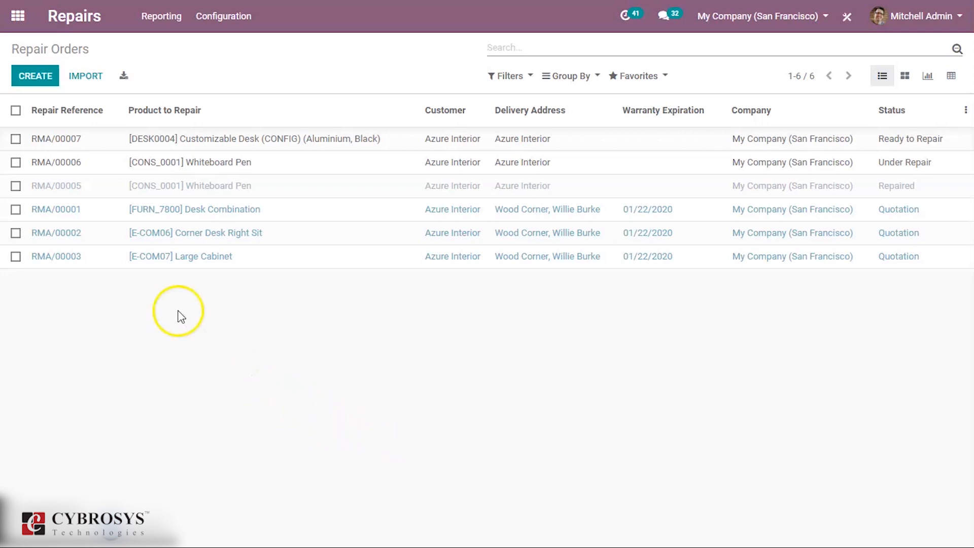
- Create a new repair order for the [DESK0004] Customizable Desk (Aluminium, Black)
{"action": "left_click", "coordinate": [36, 76]}
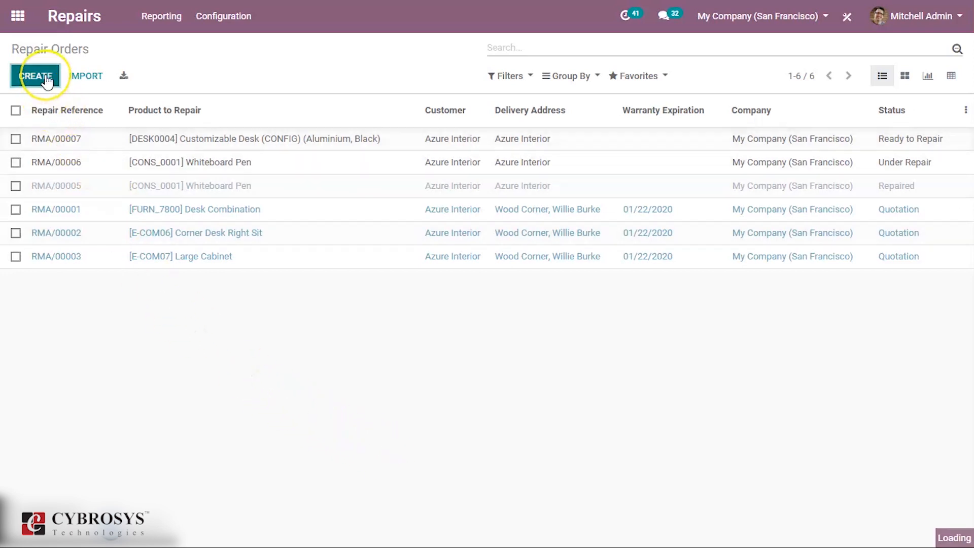
{"action": "left_click", "coordinate": [35, 76]}
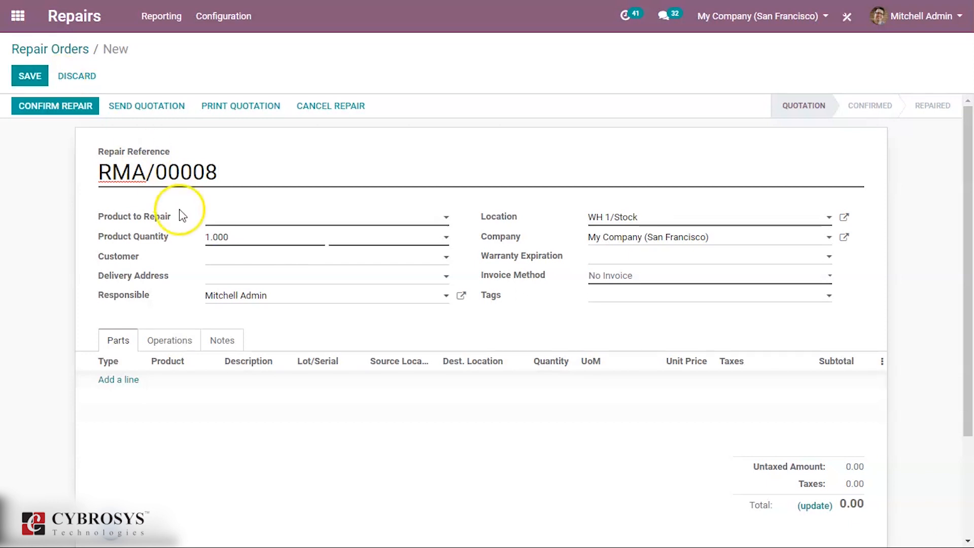
{"action": "mouse_move", "coordinate": [243, 233]}
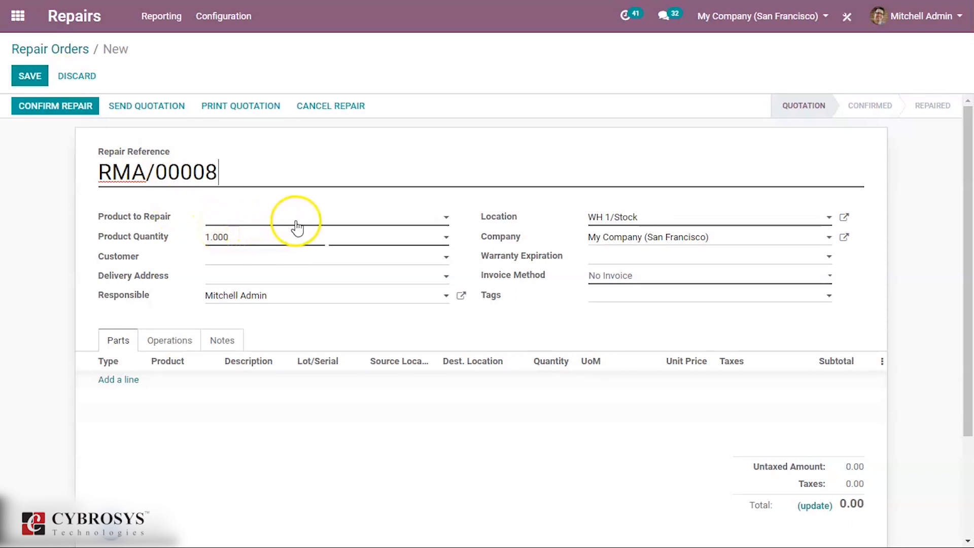
{"action": "left_click", "coordinate": [323, 217]}
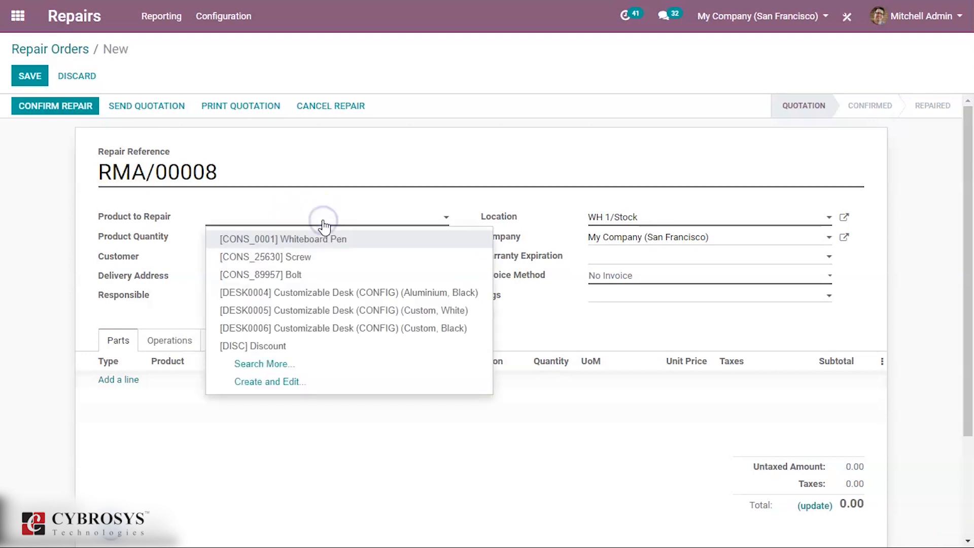
{"action": "mouse_move", "coordinate": [334, 275]}
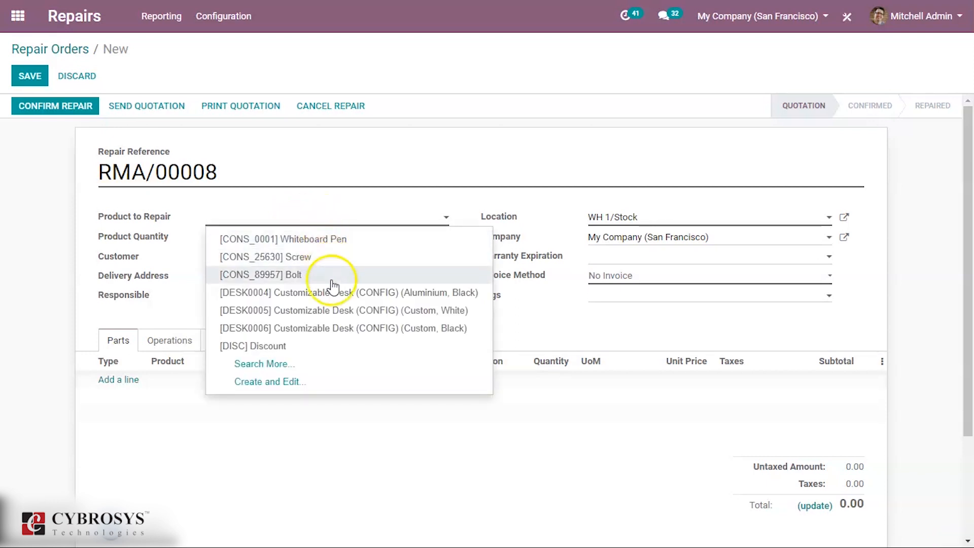
{"action": "left_click", "coordinate": [348, 292]}
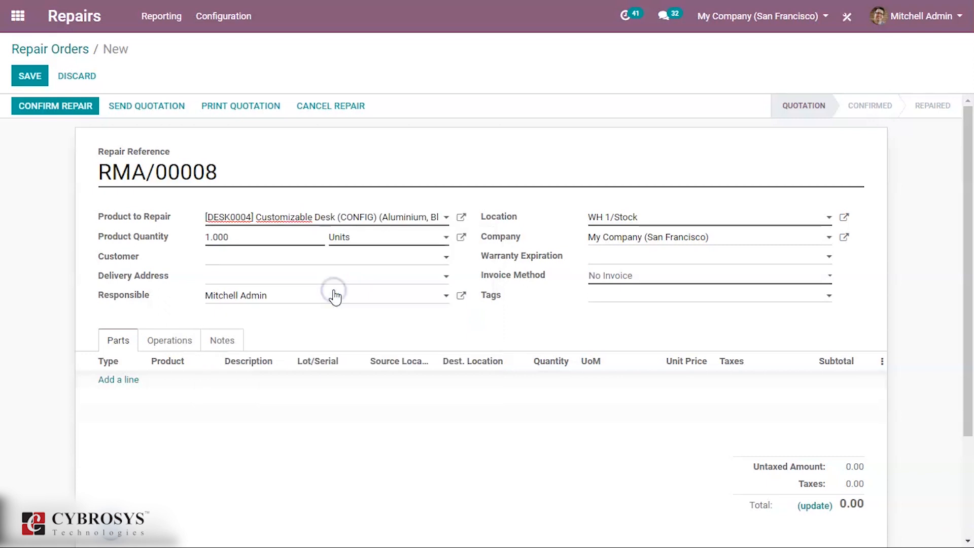
{"action": "mouse_move", "coordinate": [317, 287]}
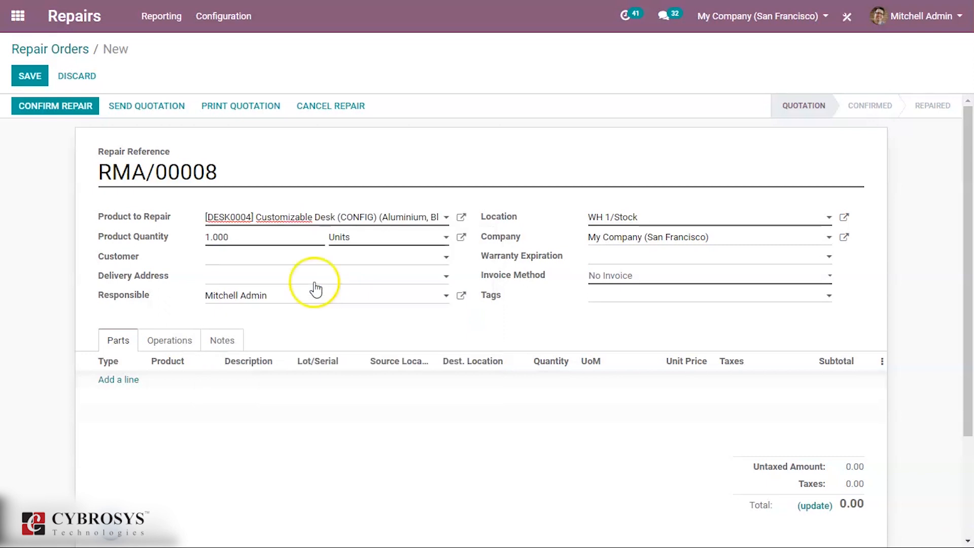
{"action": "mouse_move", "coordinate": [293, 260]}
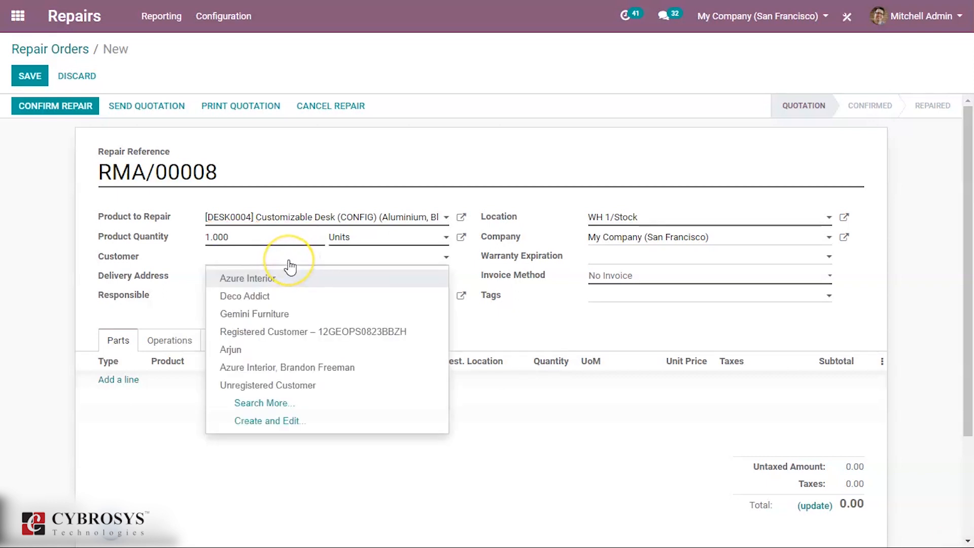
{"action": "mouse_move", "coordinate": [285, 282]}
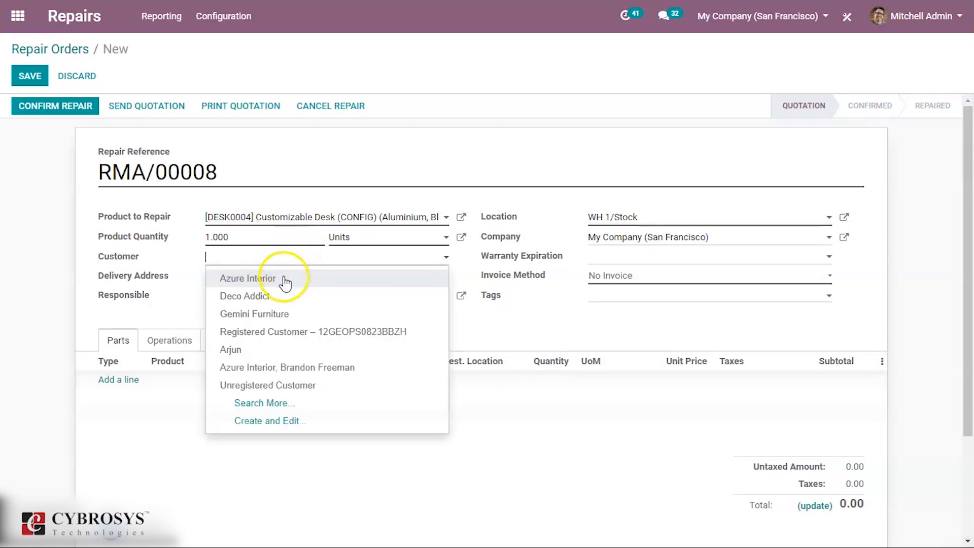
- Set Azure Interior as the customer on repair order RMA/00008
{"action": "left_click", "coordinate": [247, 278]}
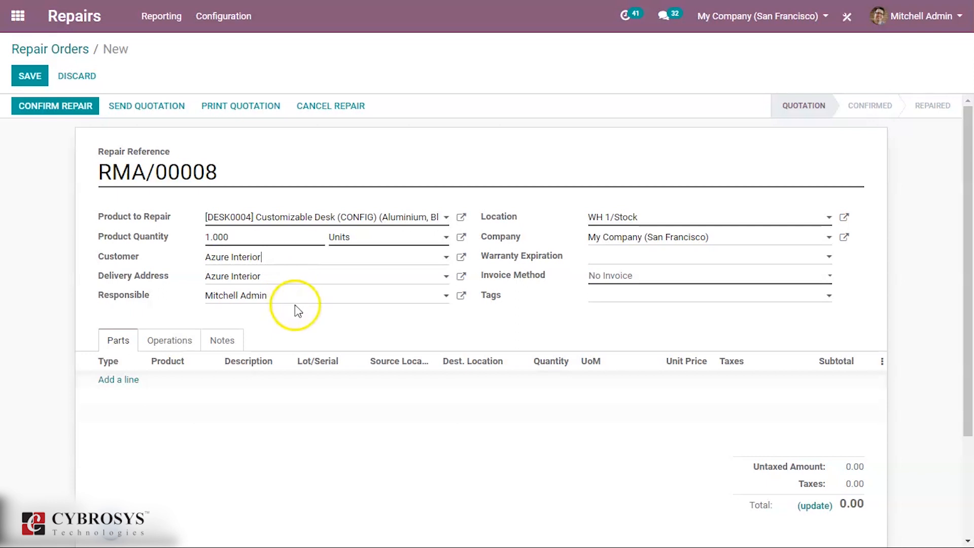
{"action": "mouse_move", "coordinate": [292, 319]}
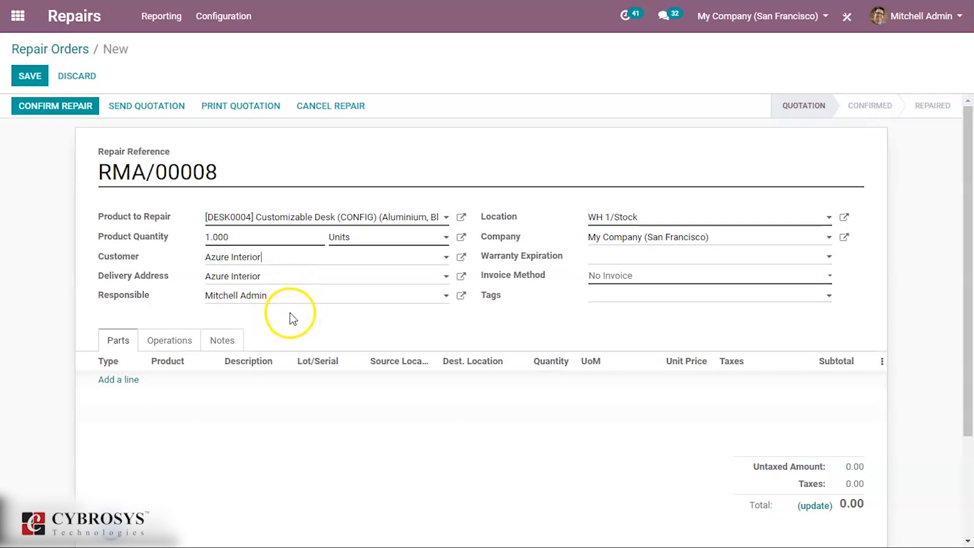
{"action": "mouse_move", "coordinate": [512, 260]}
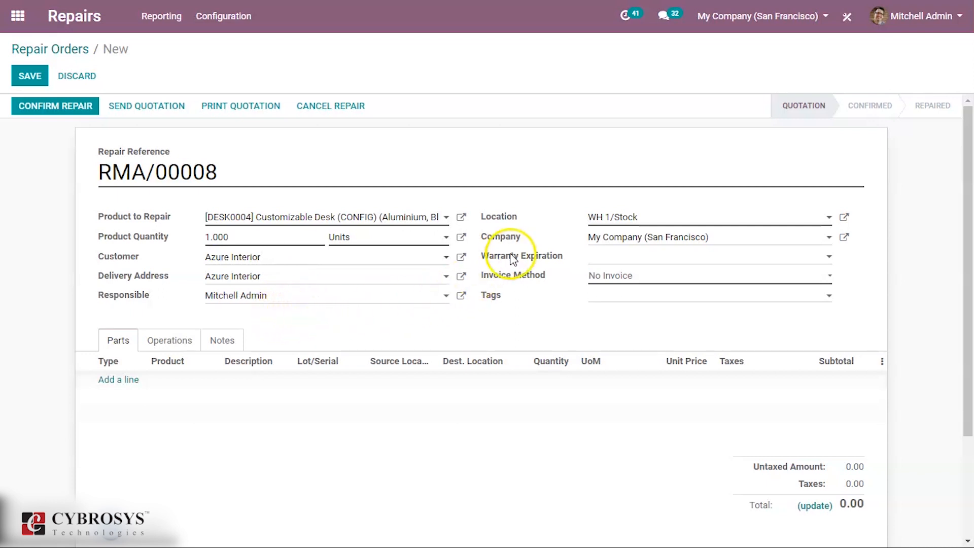
{"action": "mouse_move", "coordinate": [605, 223]}
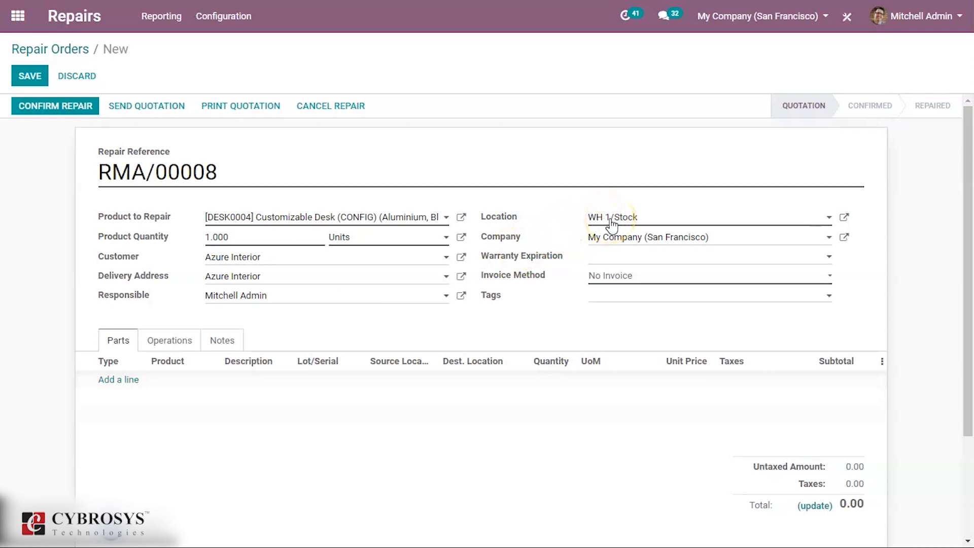
{"action": "mouse_move", "coordinate": [626, 242]}
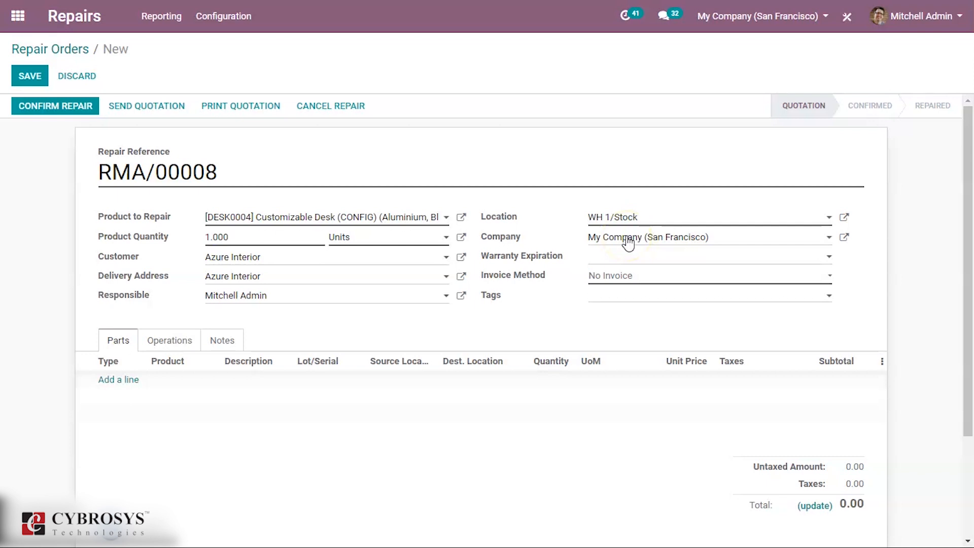
{"action": "mouse_move", "coordinate": [632, 264]}
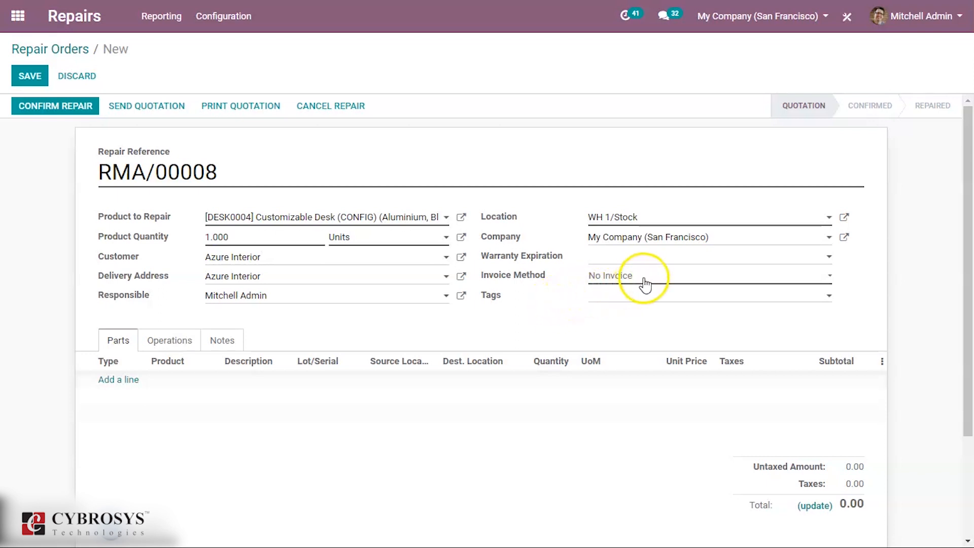
- Set the invoice method to Before Repair, billing Azure Interior on the India (INR) pricelist
{"action": "left_click", "coordinate": [708, 276]}
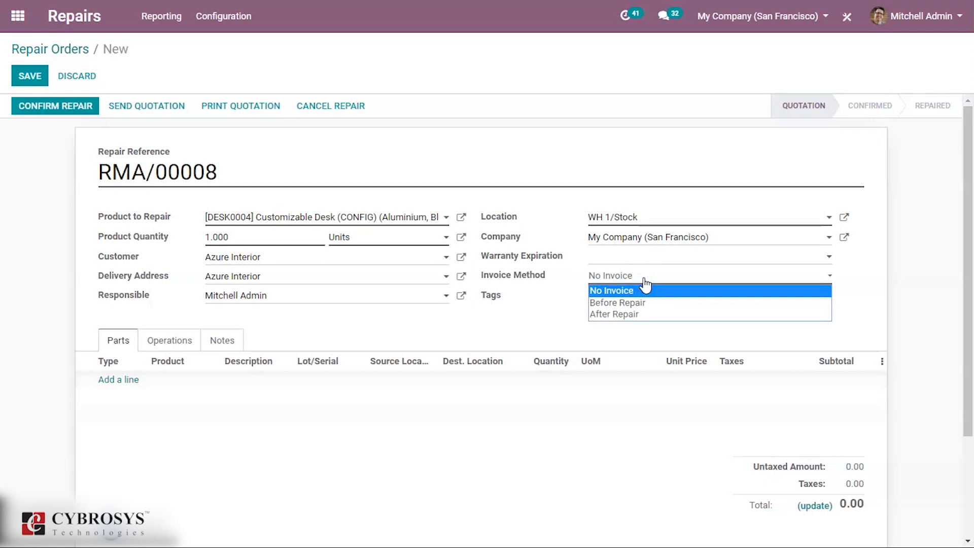
{"action": "mouse_move", "coordinate": [633, 303]}
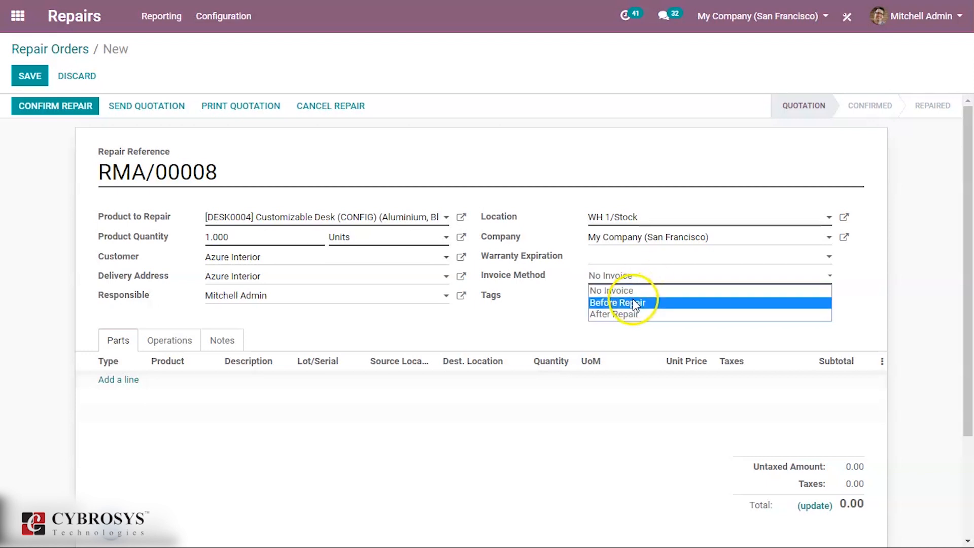
{"action": "left_click", "coordinate": [616, 302]}
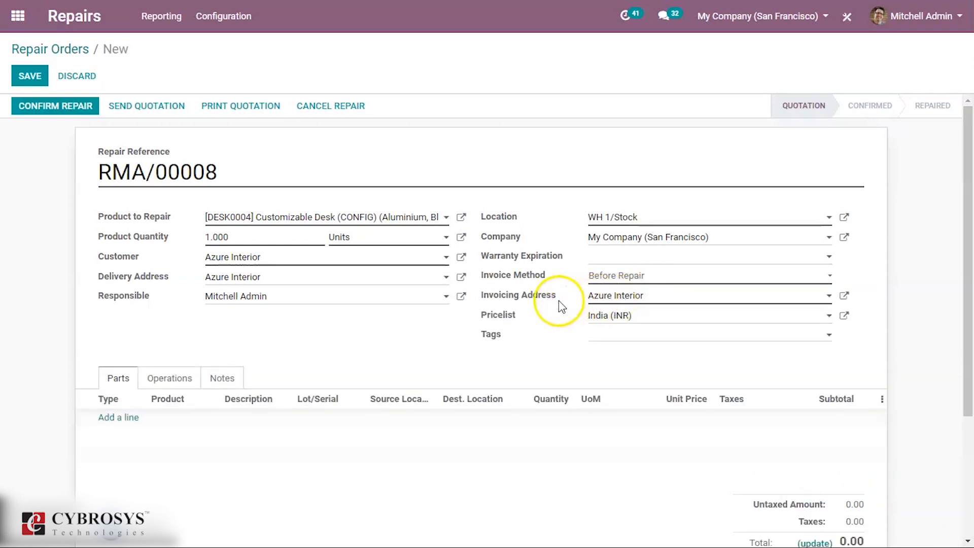
{"action": "mouse_move", "coordinate": [570, 308]}
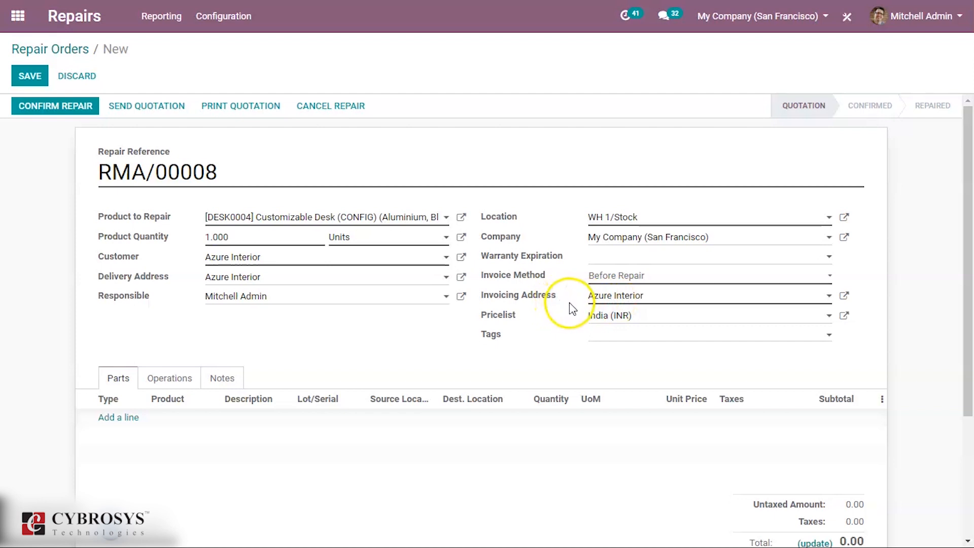
{"action": "mouse_move", "coordinate": [571, 308]}
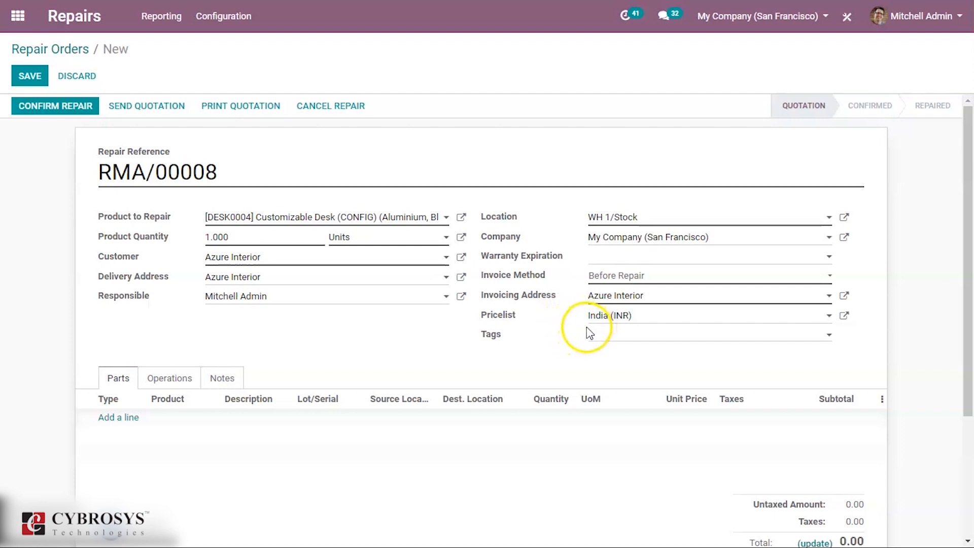
{"action": "mouse_move", "coordinate": [602, 297]}
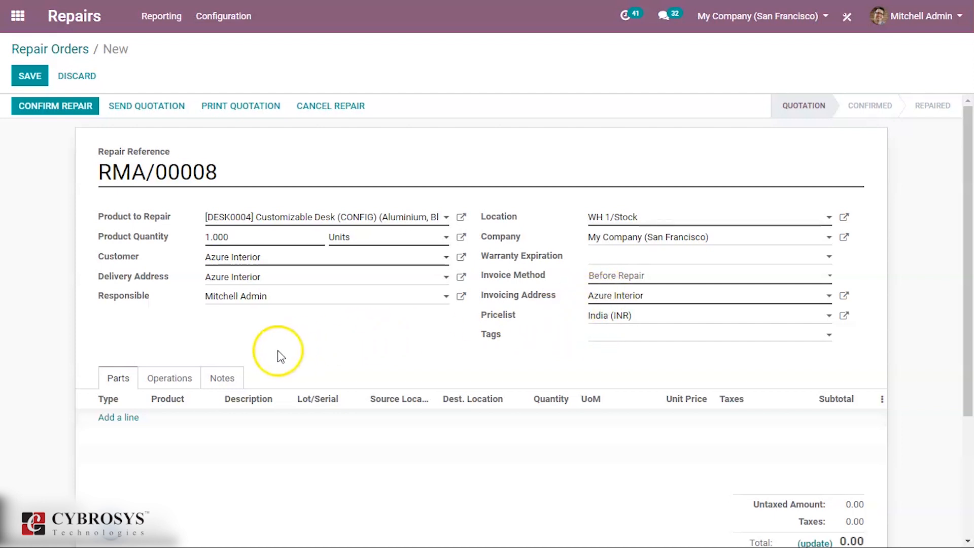
{"action": "mouse_move", "coordinate": [161, 347]}
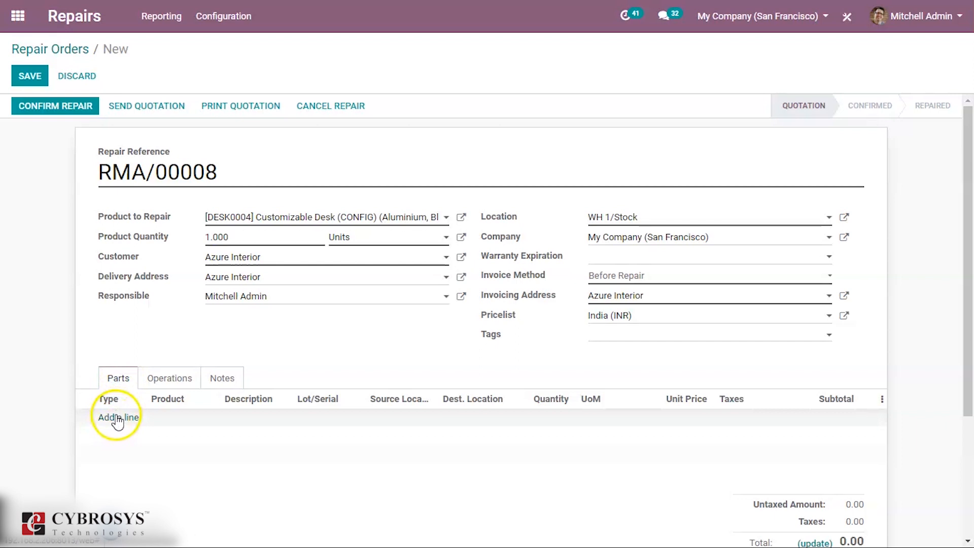
- Add a parts line of type Add for [FURN_2333] Table Leg, priced 50.00
{"action": "left_click", "coordinate": [117, 417]}
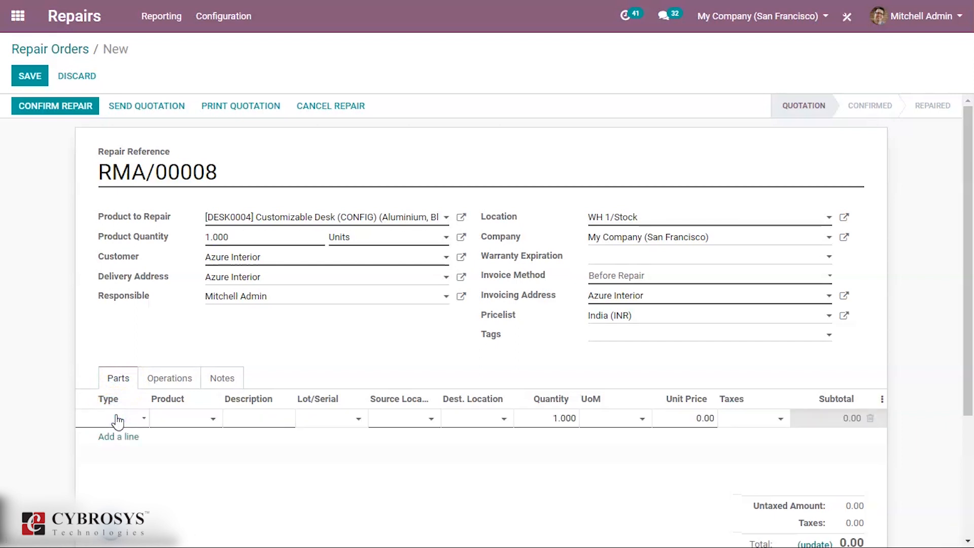
{"action": "mouse_move", "coordinate": [142, 422]}
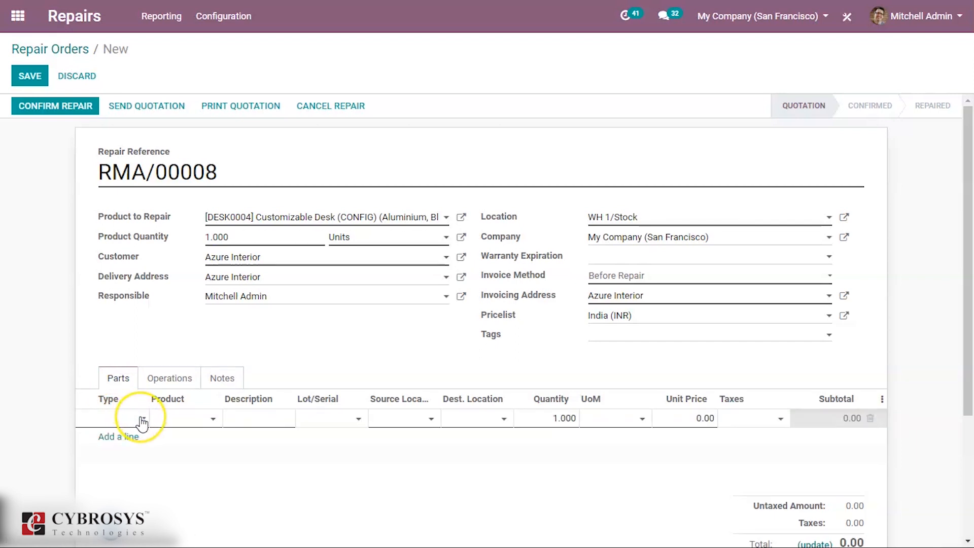
{"action": "left_click", "coordinate": [142, 418]}
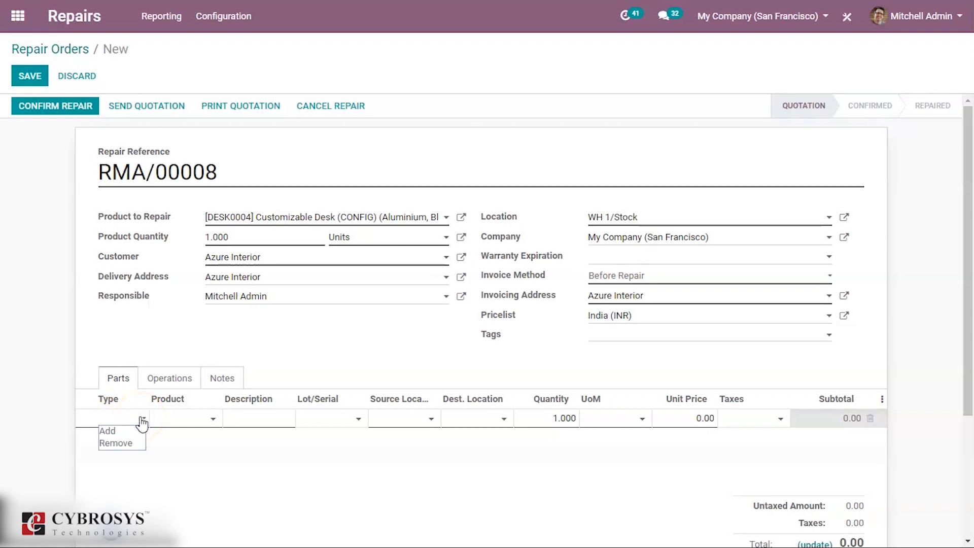
{"action": "left_click", "coordinate": [107, 430]}
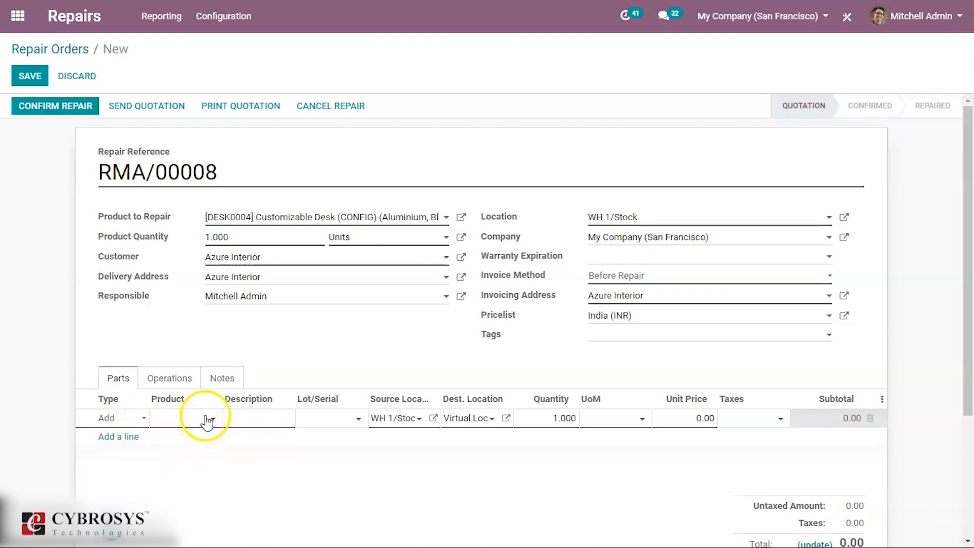
{"action": "left_click", "coordinate": [211, 417]}
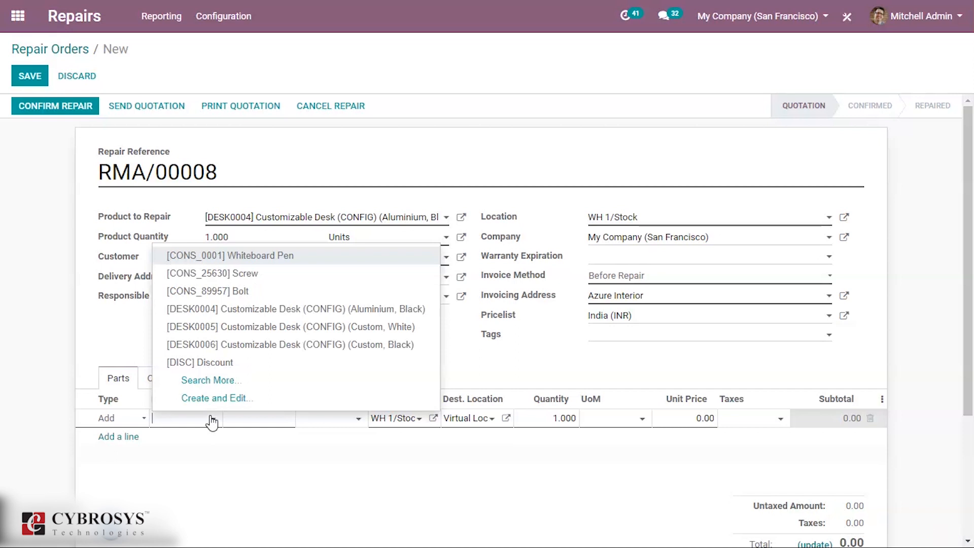
{"action": "type", "text": "table"}
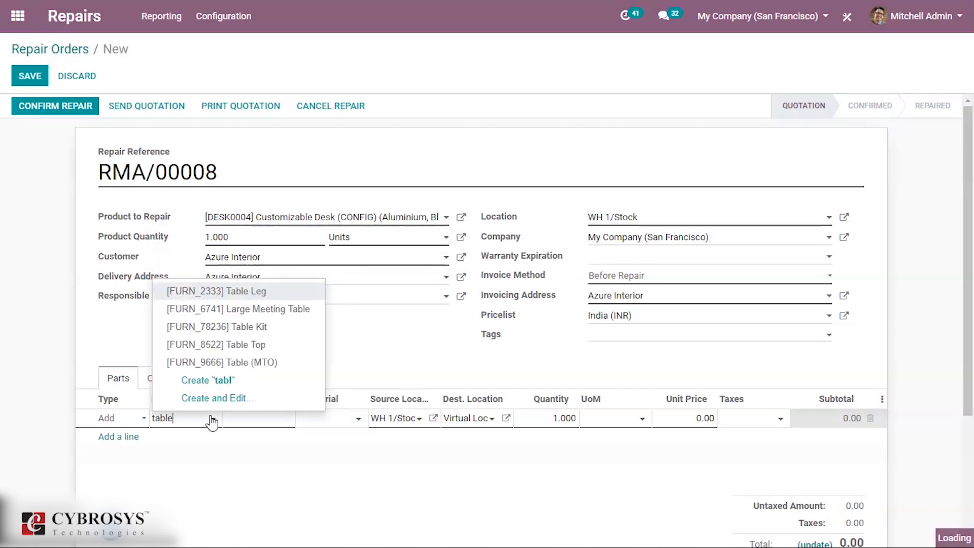
{"action": "left_click", "coordinate": [215, 292]}
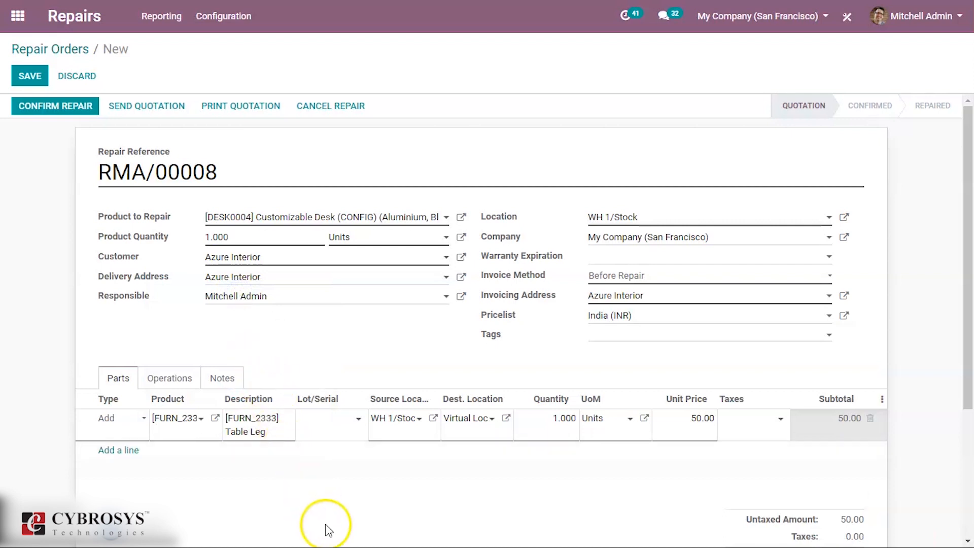
{"action": "mouse_move", "coordinate": [356, 522]}
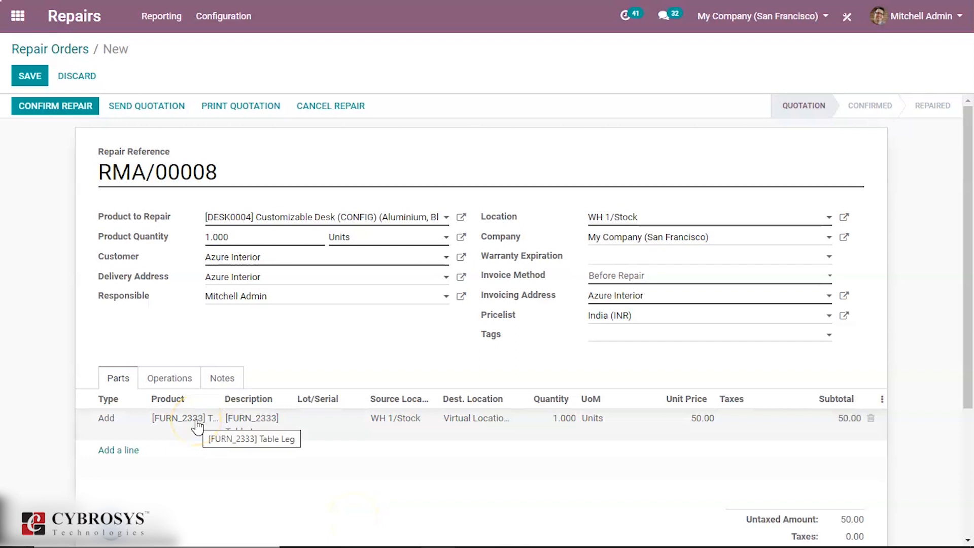
{"action": "mouse_move", "coordinate": [56, 202]}
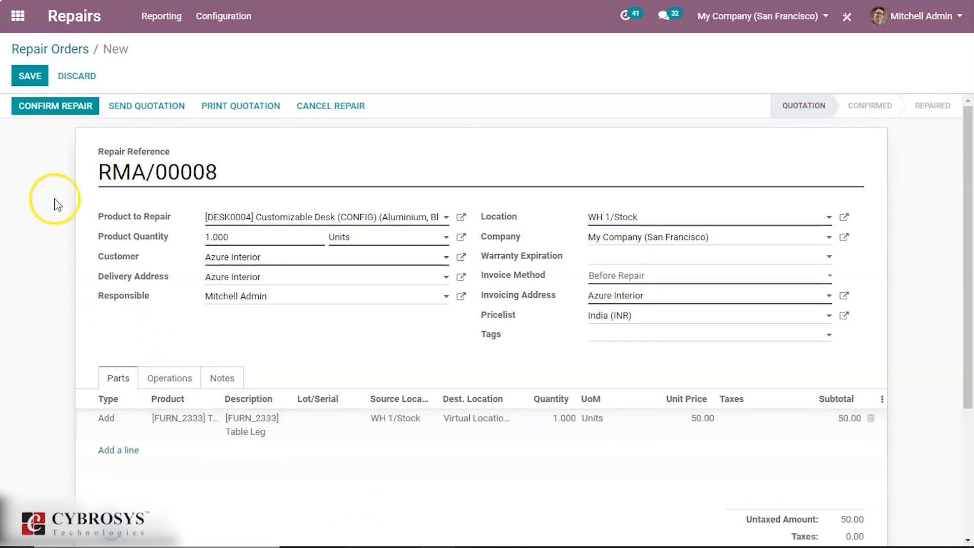
{"action": "mouse_move", "coordinate": [53, 180]}
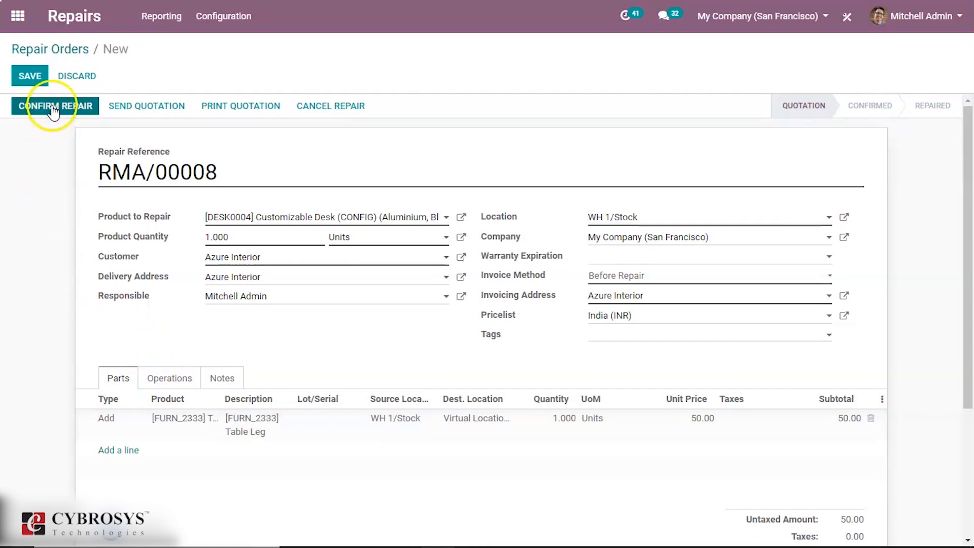
- Confirm the repair despite the insufficient desk stock warning, moving it to To Be Invoiced
{"action": "left_click", "coordinate": [55, 106]}
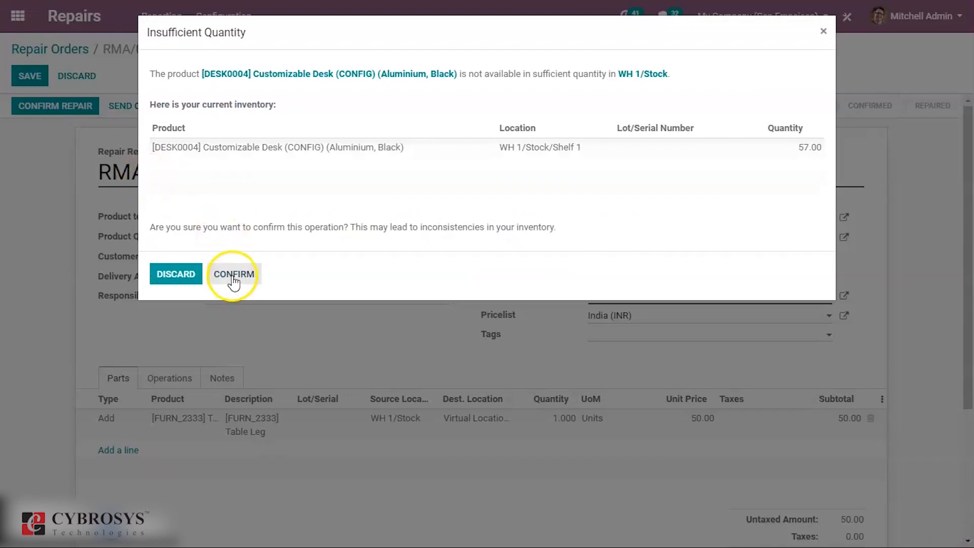
{"action": "left_click", "coordinate": [233, 274]}
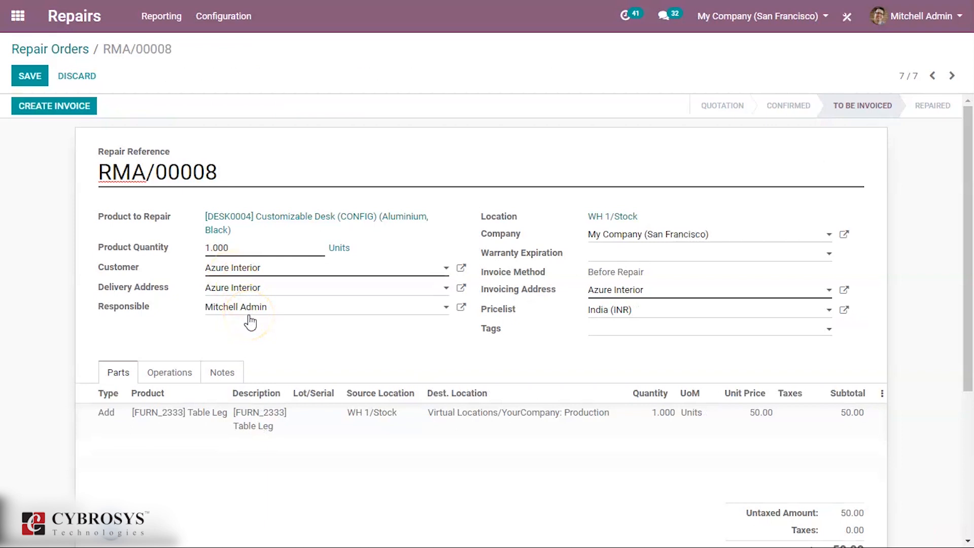
{"action": "left_click", "coordinate": [158, 173]}
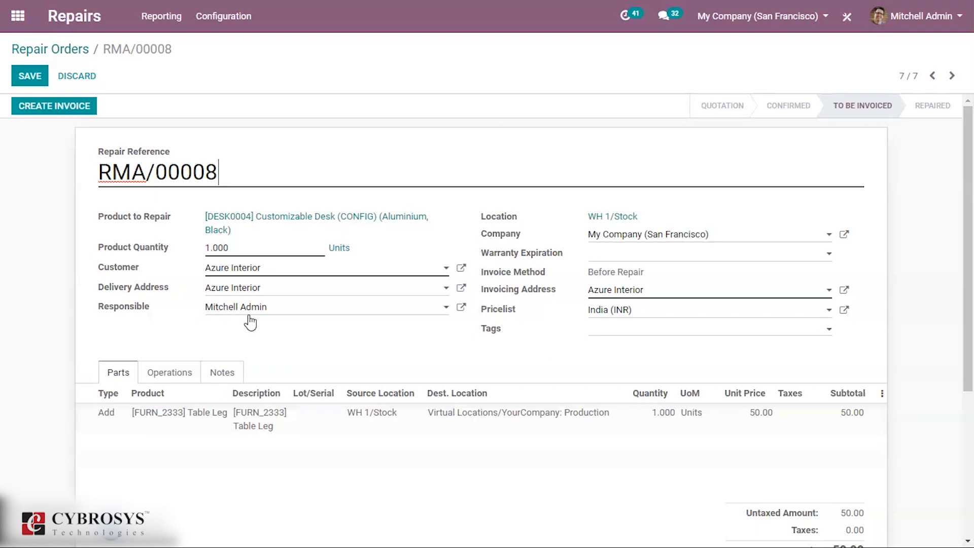
{"action": "mouse_move", "coordinate": [341, 360]}
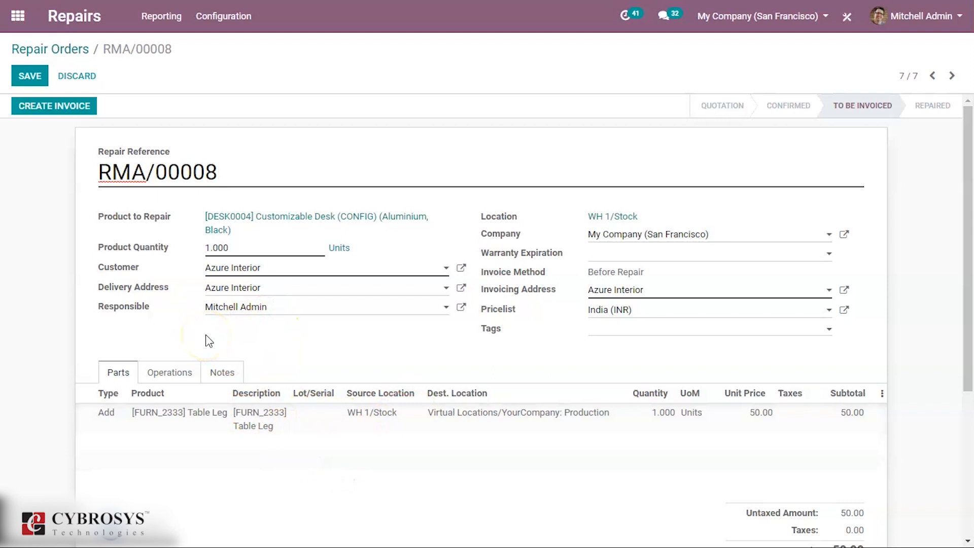
{"action": "mouse_move", "coordinate": [53, 162]}
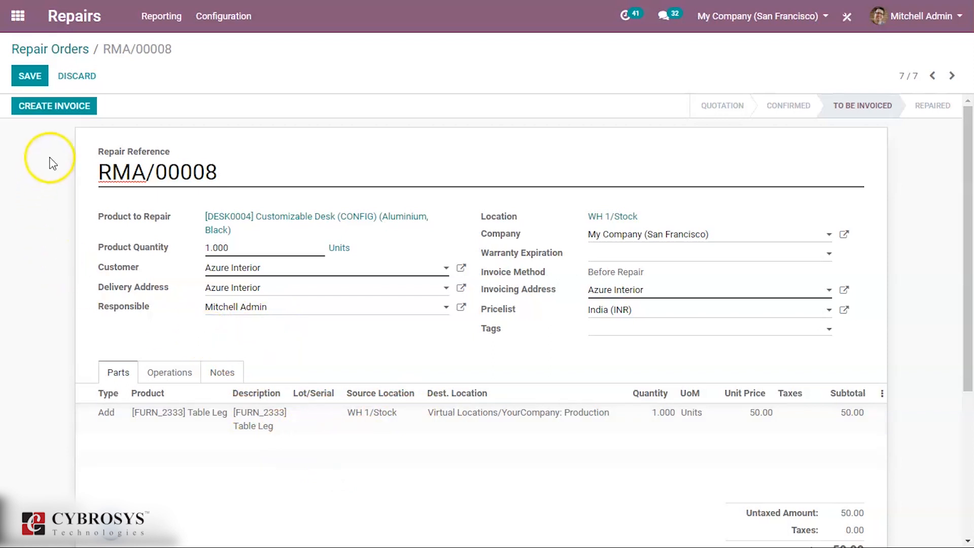
- Create the invoice for RMA/00008, advancing the order to Ready To Repair
{"action": "left_click", "coordinate": [54, 106]}
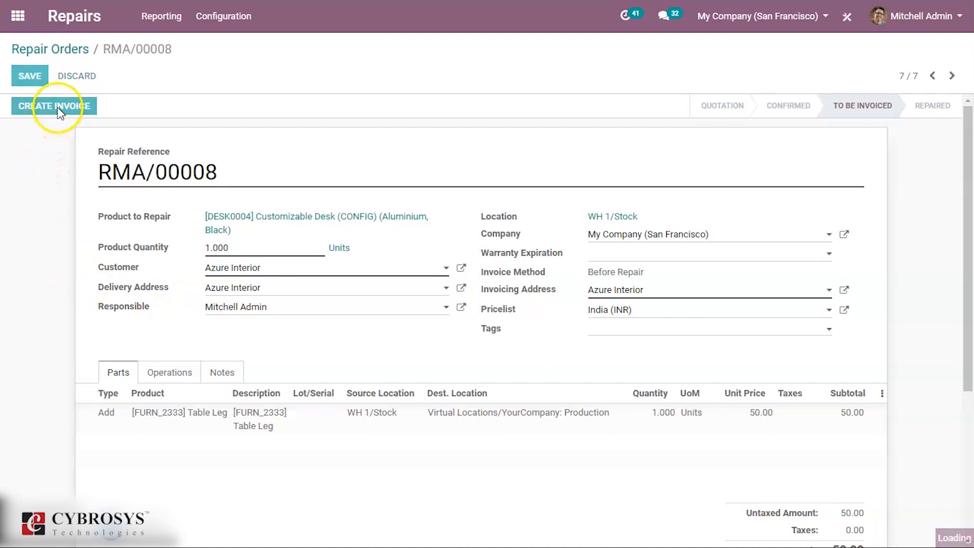
{"action": "left_click", "coordinate": [53, 106]}
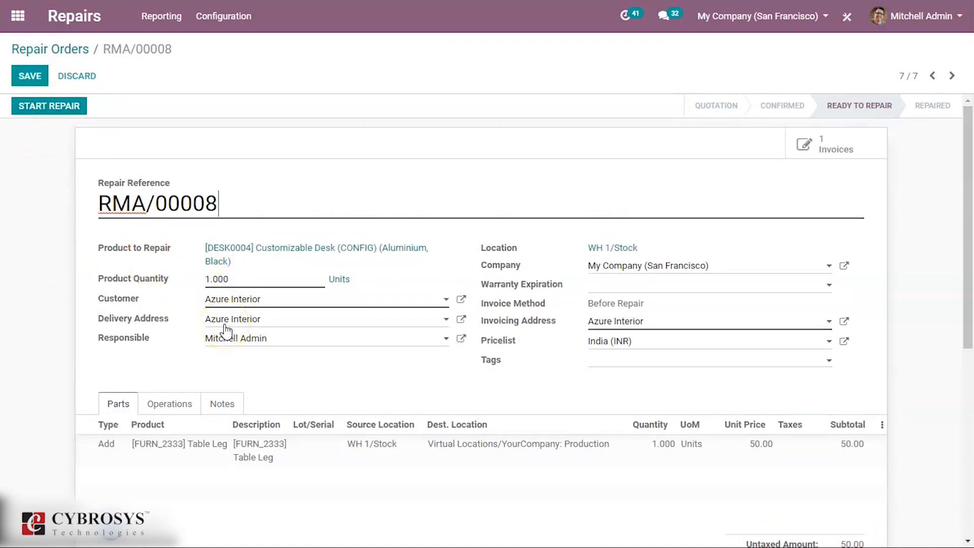
{"action": "mouse_move", "coordinate": [103, 265]}
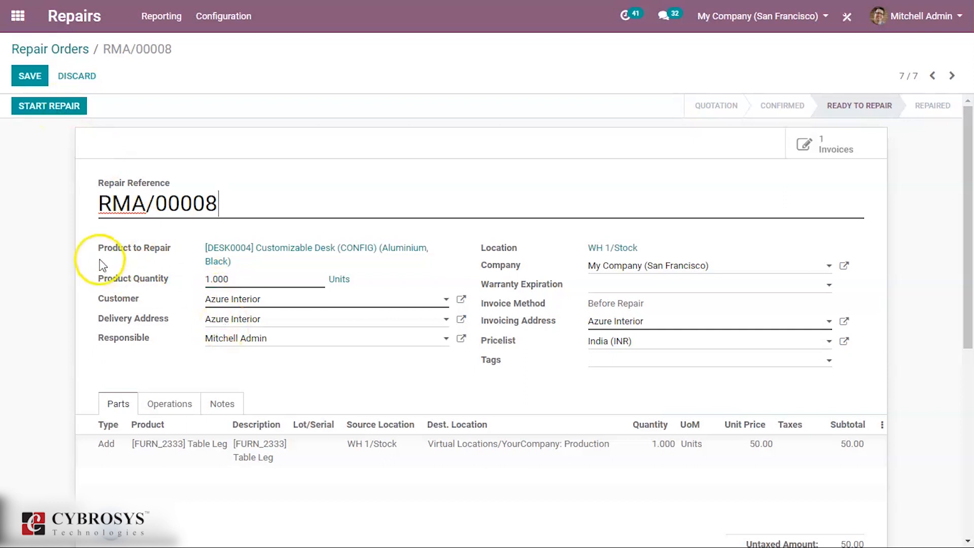
{"action": "mouse_move", "coordinate": [40, 162]}
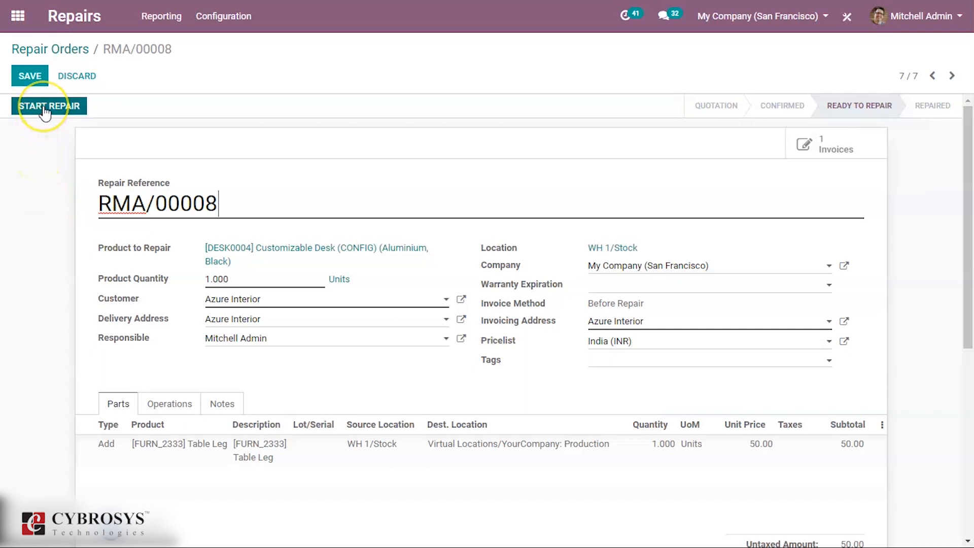
- Start the repair so RMA/00008 reads Under Repair
{"action": "left_click", "coordinate": [49, 106]}
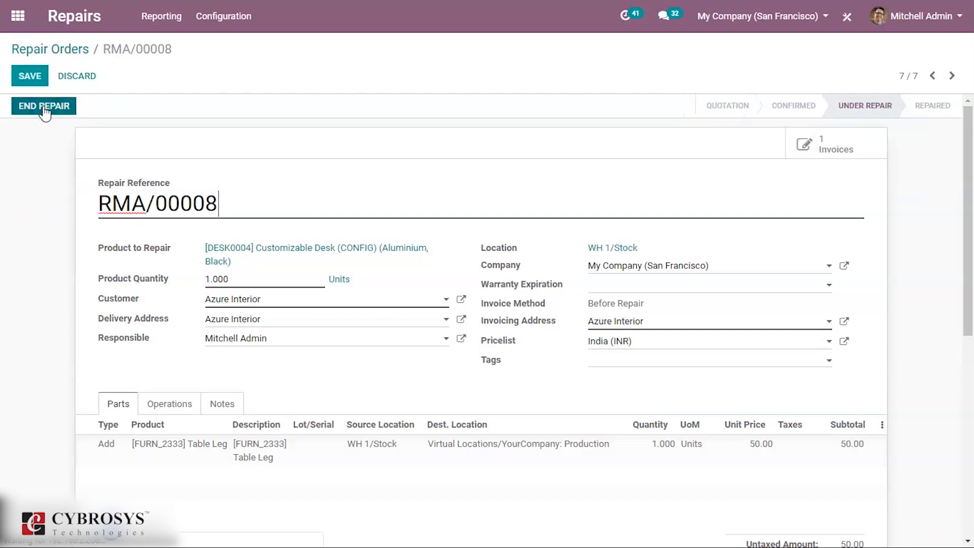
{"action": "mouse_move", "coordinate": [490, 311]}
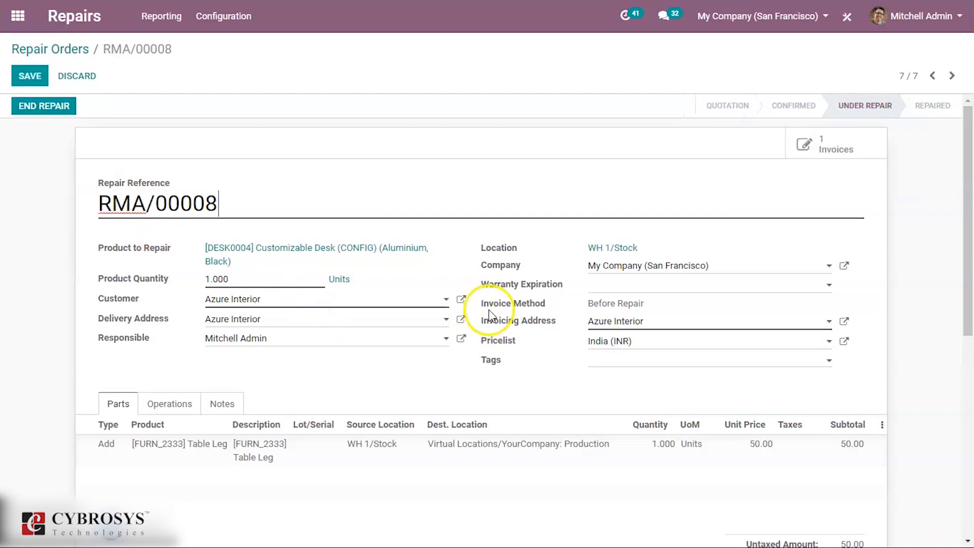
{"action": "mouse_move", "coordinate": [576, 378]}
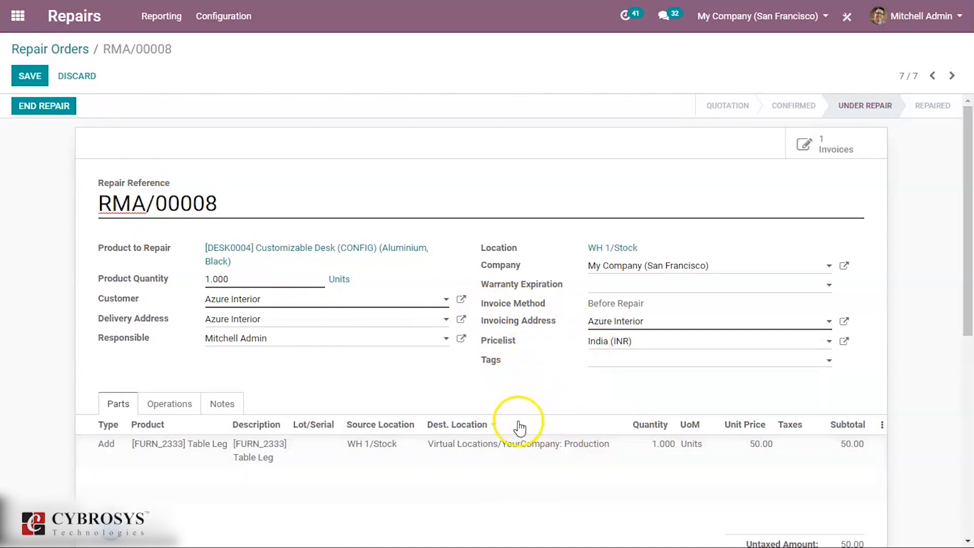
{"action": "mouse_move", "coordinate": [519, 429]}
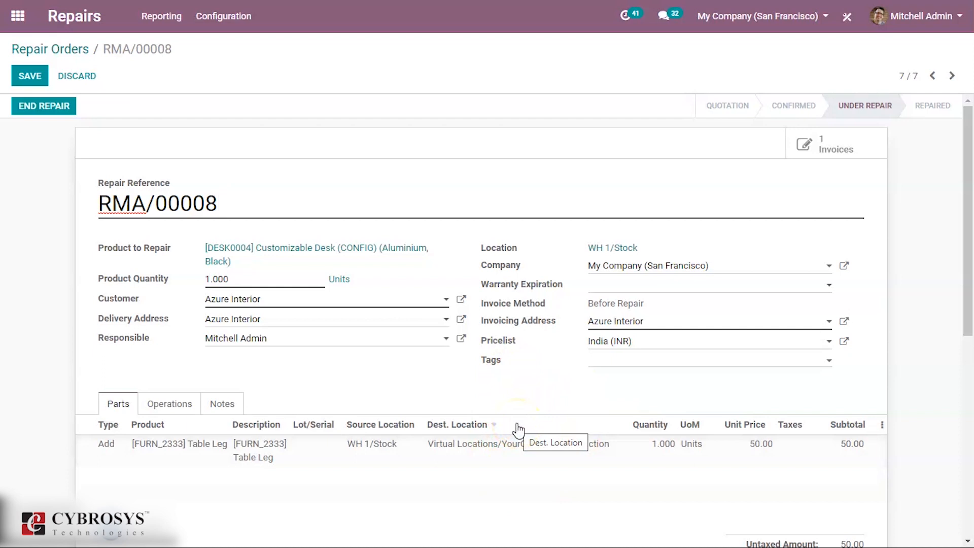
{"action": "mouse_move", "coordinate": [737, 197]}
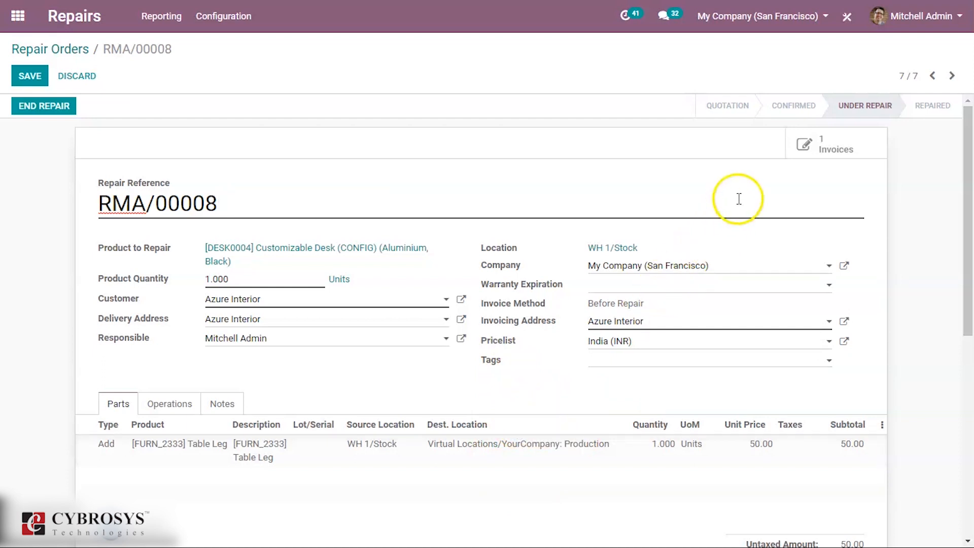
{"action": "mouse_move", "coordinate": [834, 146]}
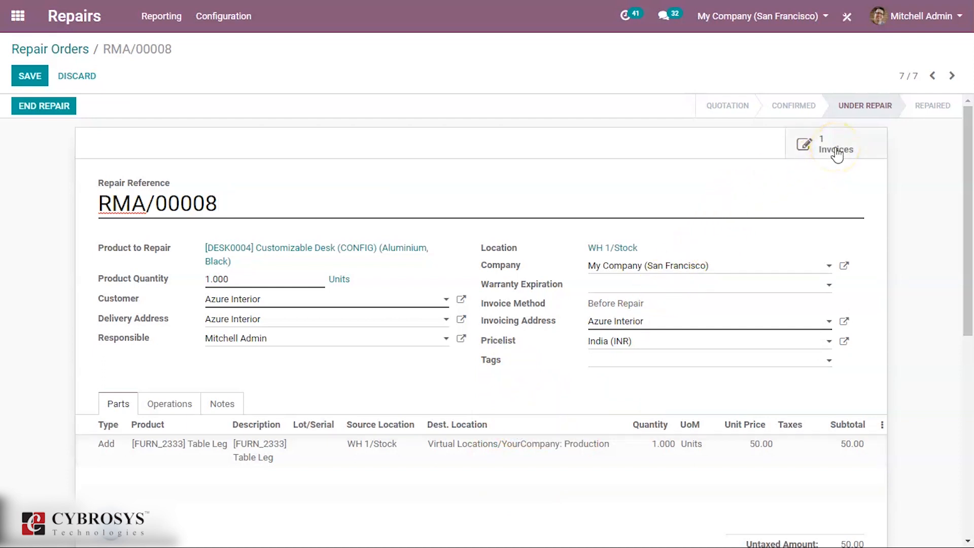
- View the linked draft invoice, then return to RMA/00008 and review its Table Leg parts and 50.00 totals
{"action": "left_click", "coordinate": [835, 144]}
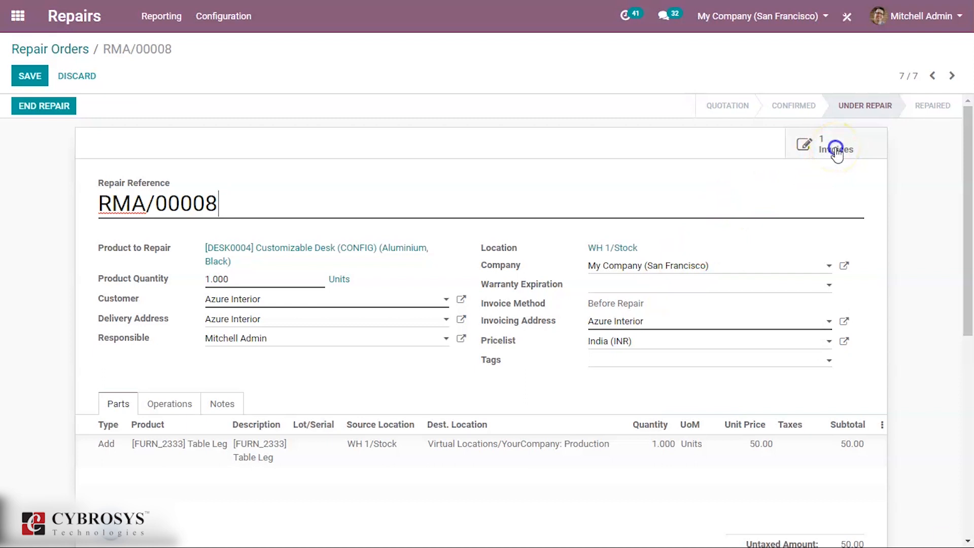
{"action": "left_click", "coordinate": [835, 144]}
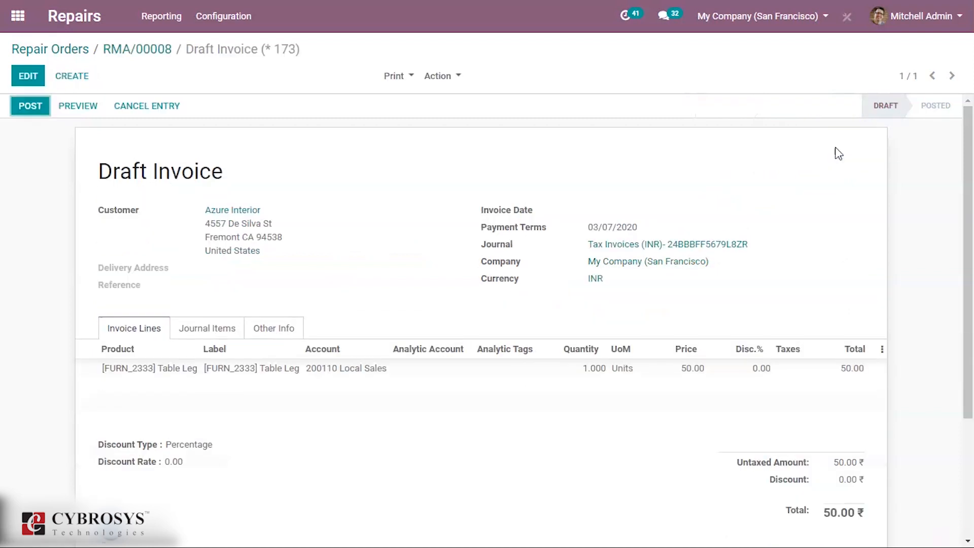
{"action": "mouse_move", "coordinate": [657, 218]}
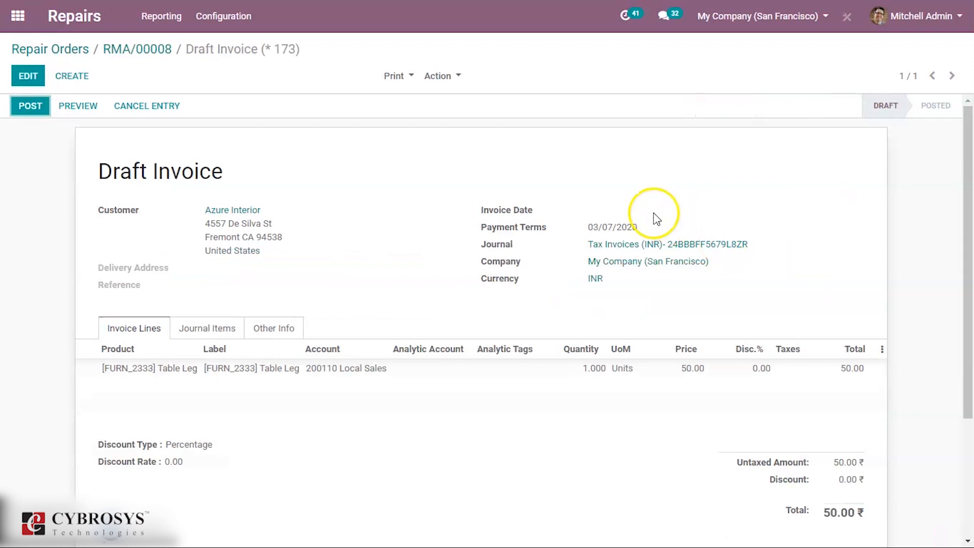
{"action": "mouse_move", "coordinate": [156, 56]}
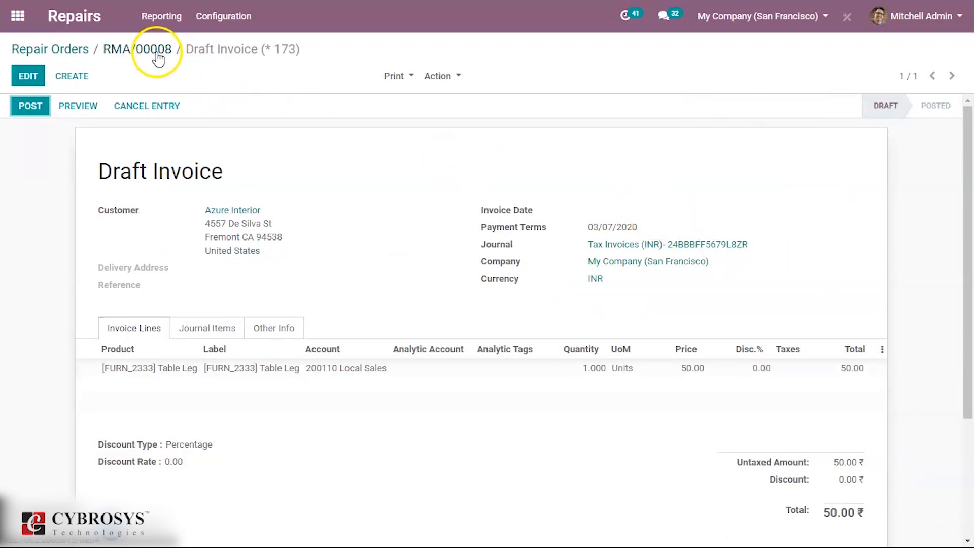
{"action": "left_click", "coordinate": [141, 49]}
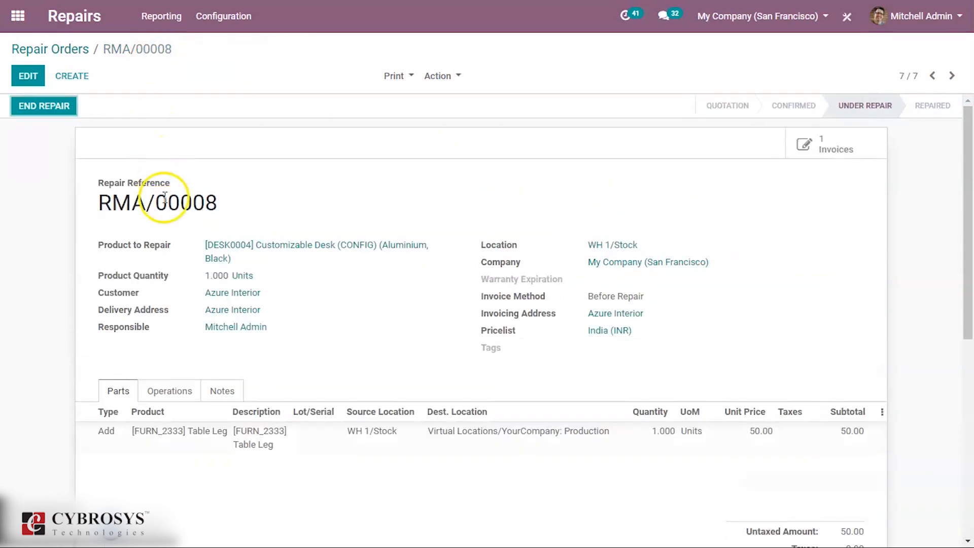
{"action": "mouse_move", "coordinate": [677, 344]}
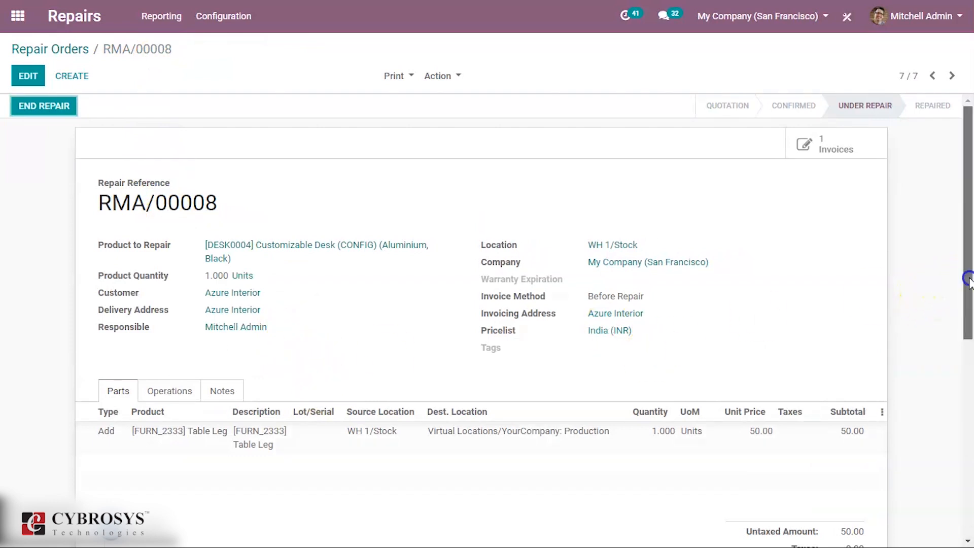
{"action": "scroll", "scroll_direction": "down", "scroll_amount": 3}
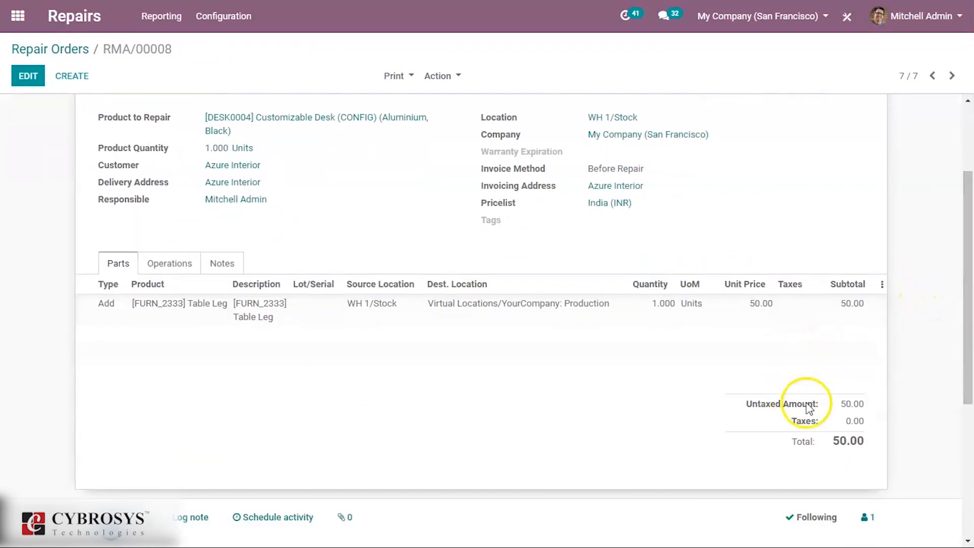
{"action": "mouse_move", "coordinate": [965, 391]}
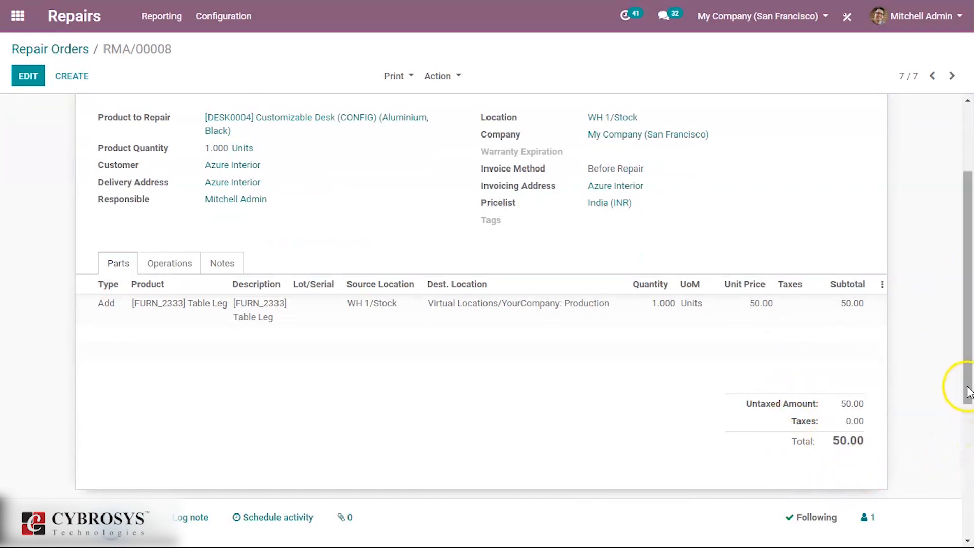
{"action": "scroll", "scroll_direction": "up", "scroll_amount": 3}
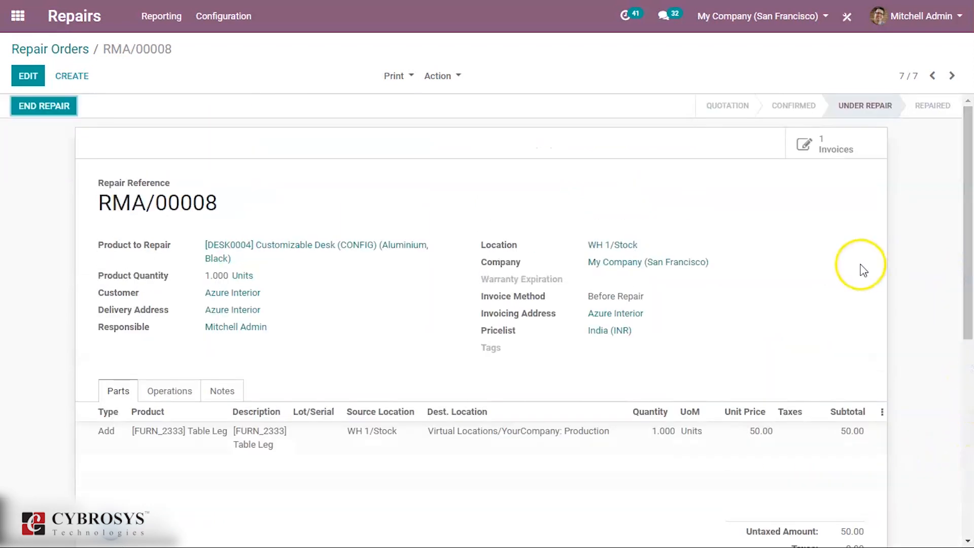
{"action": "mouse_move", "coordinate": [112, 174]}
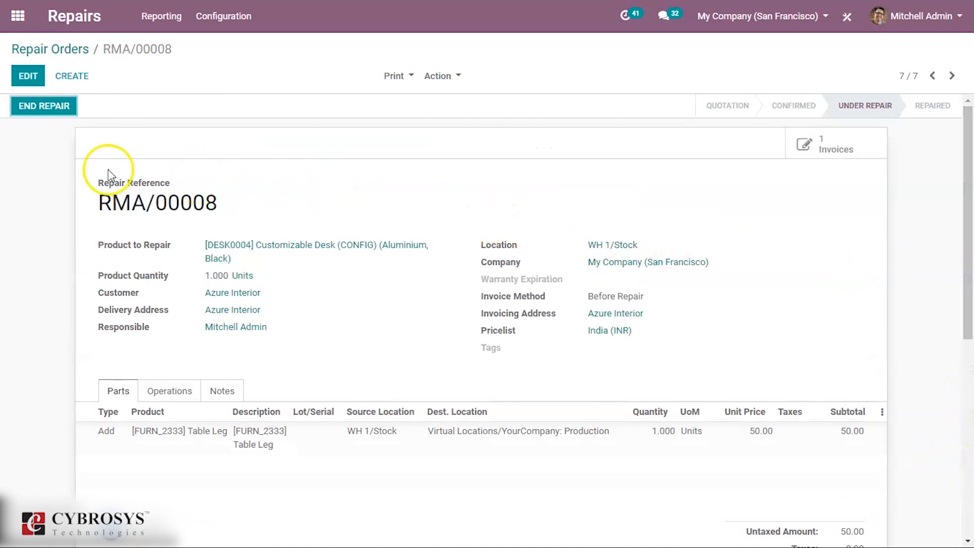
{"action": "mouse_move", "coordinate": [43, 105]}
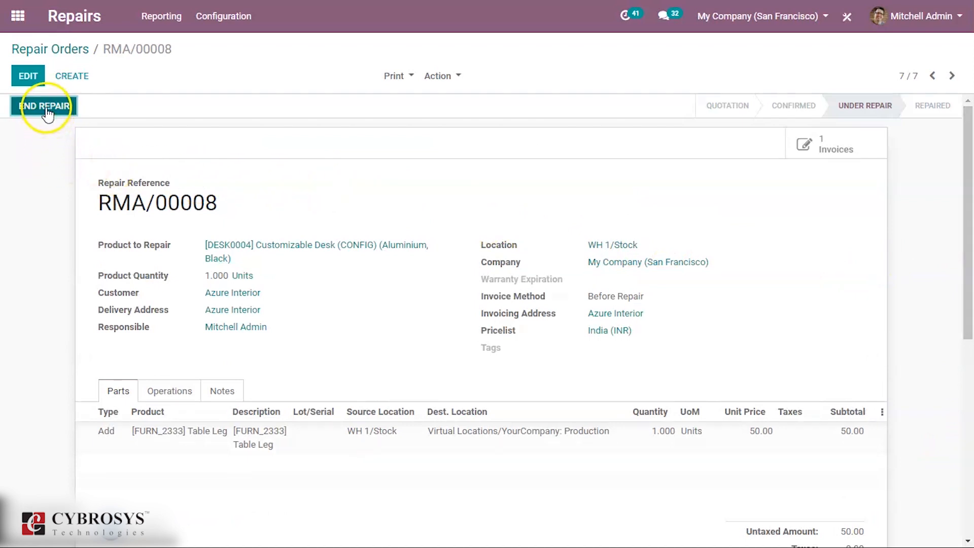
- End the repair so RMA/00008's status reads Repaired
{"action": "left_click", "coordinate": [44, 105]}
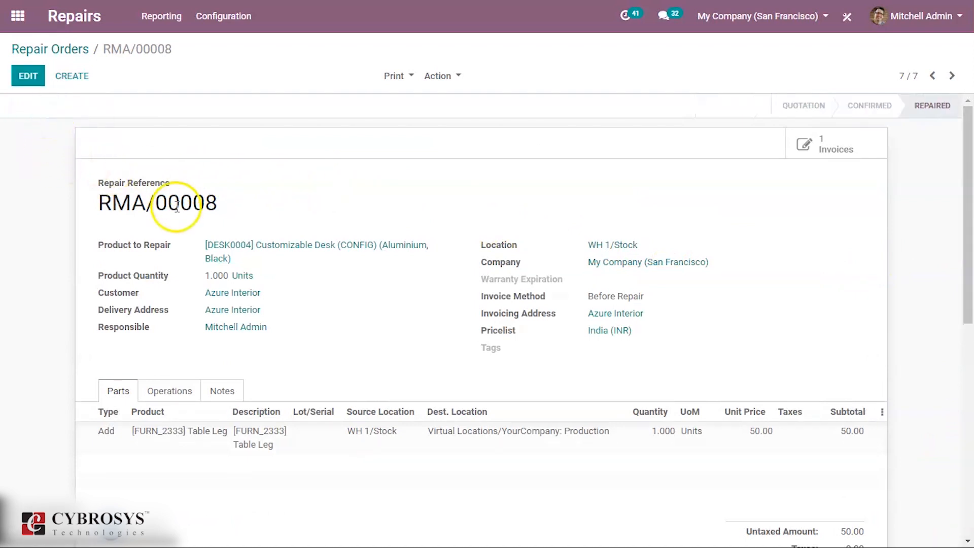
{"action": "mouse_move", "coordinate": [390, 191]}
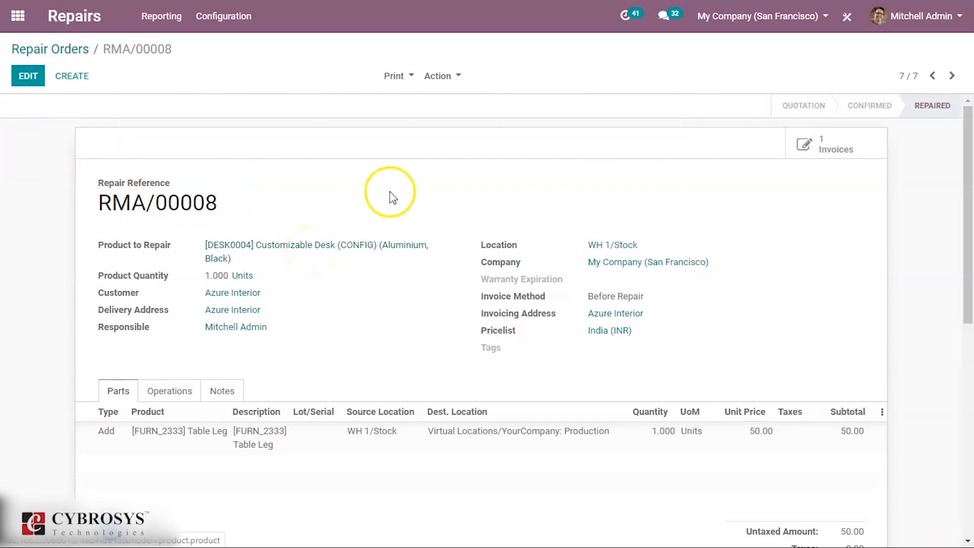
{"action": "mouse_move", "coordinate": [588, 205]}
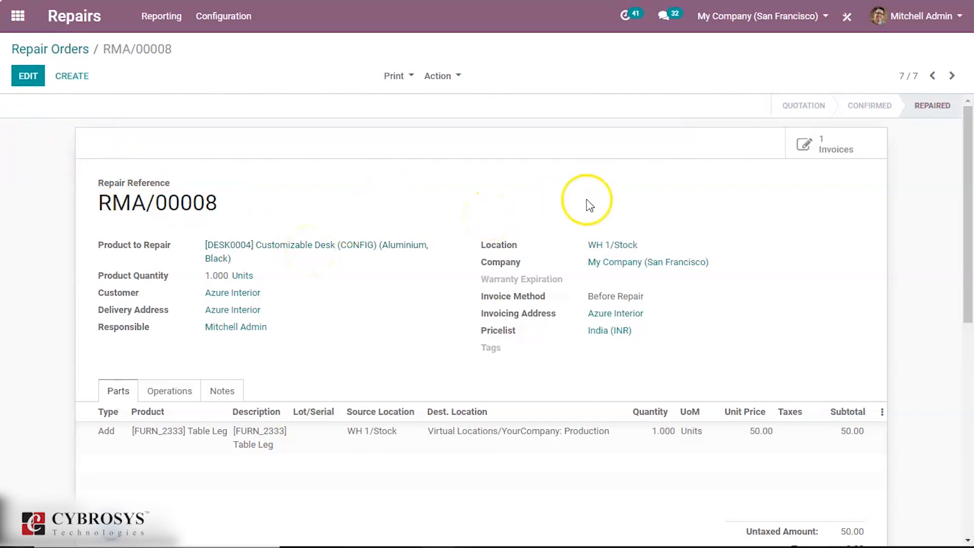
{"action": "mouse_move", "coordinate": [733, 198]}
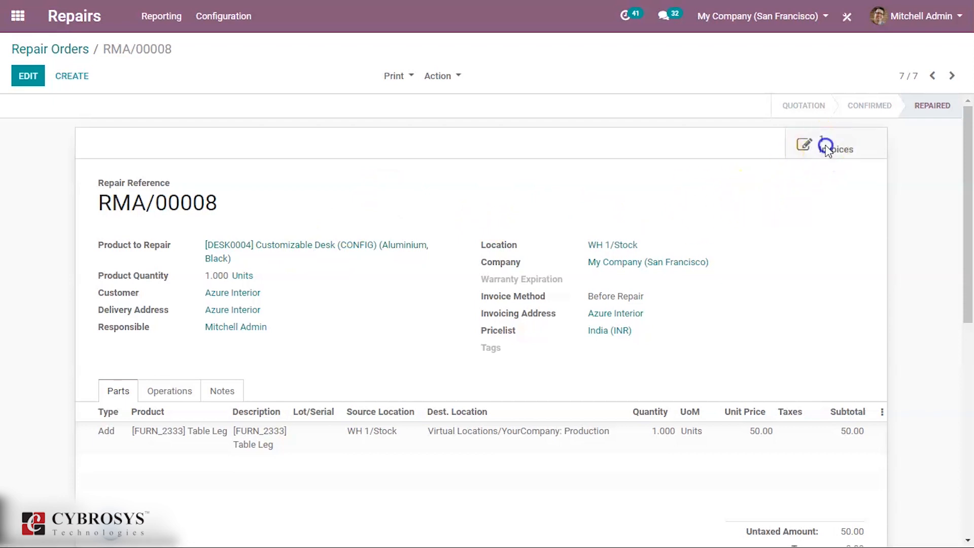
- Post the linked draft Table Leg invoice as INV/2020/0040 for 50.00 to Azure Interior
{"action": "left_click", "coordinate": [835, 144]}
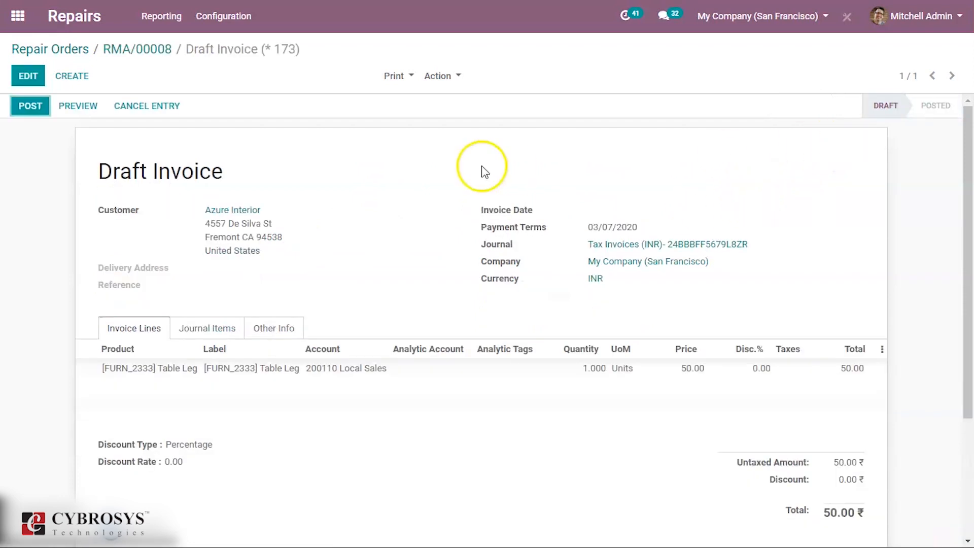
{"action": "mouse_move", "coordinate": [34, 163]}
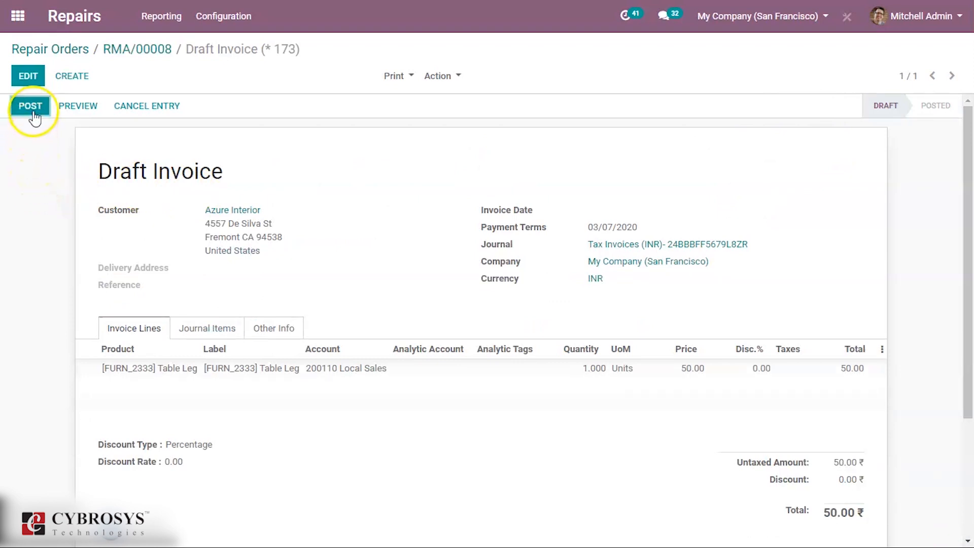
{"action": "left_click", "coordinate": [30, 105]}
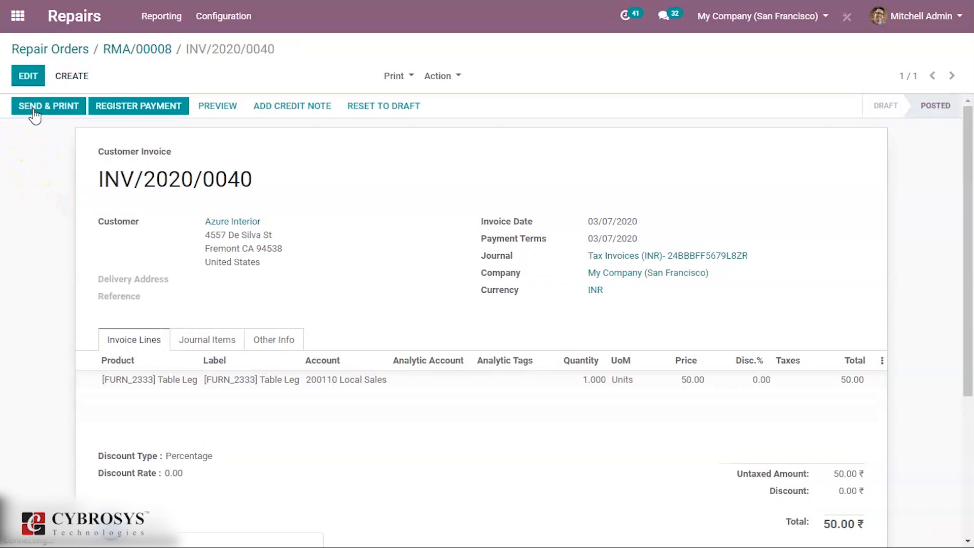
{"action": "mouse_move", "coordinate": [139, 106]}
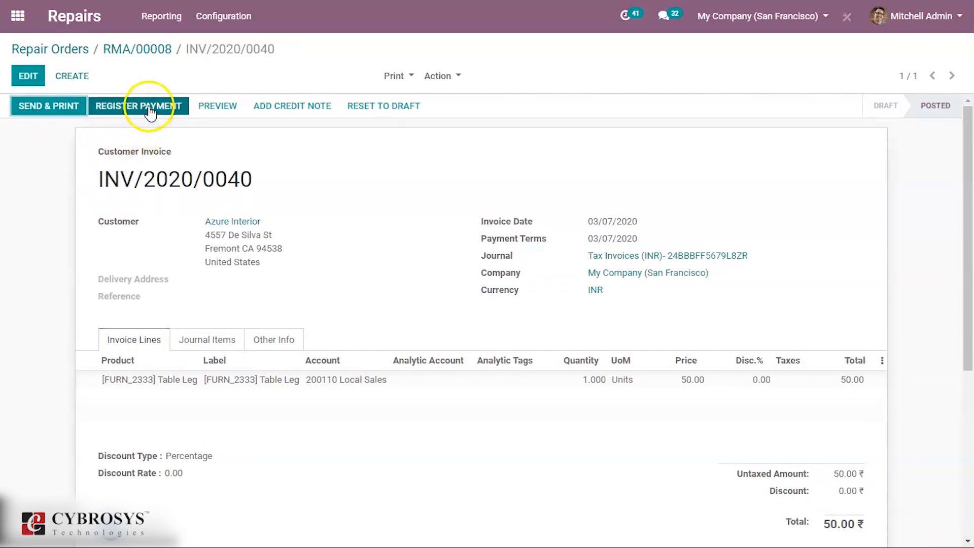
- Register a 50.00 Bank journal payment so INV/2020/0040 shows as paid
{"action": "left_click", "coordinate": [138, 105]}
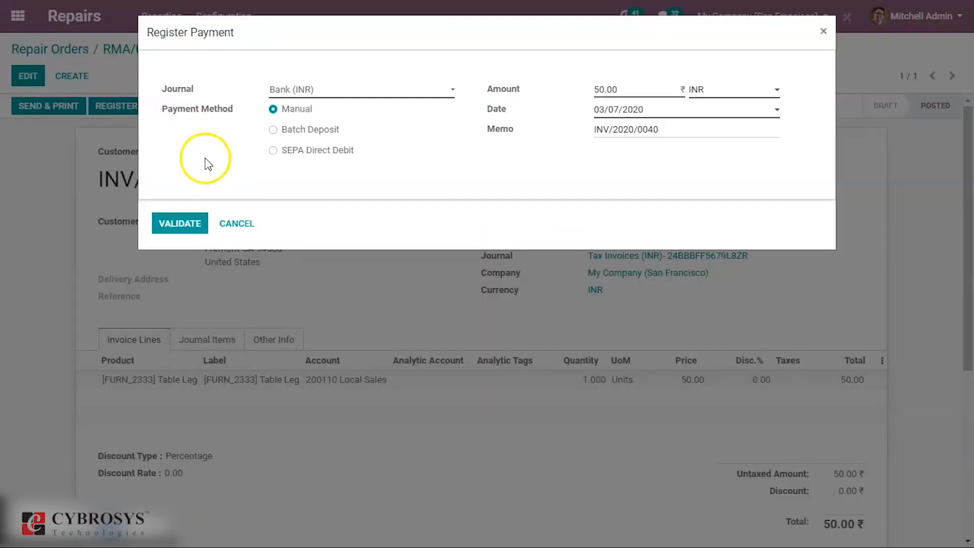
{"action": "mouse_move", "coordinate": [266, 226]}
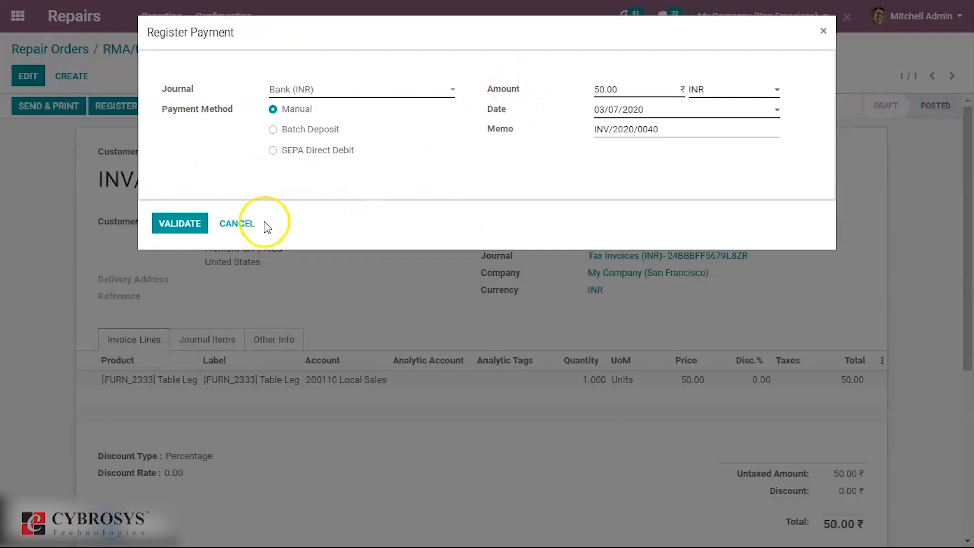
{"action": "left_click", "coordinate": [179, 223]}
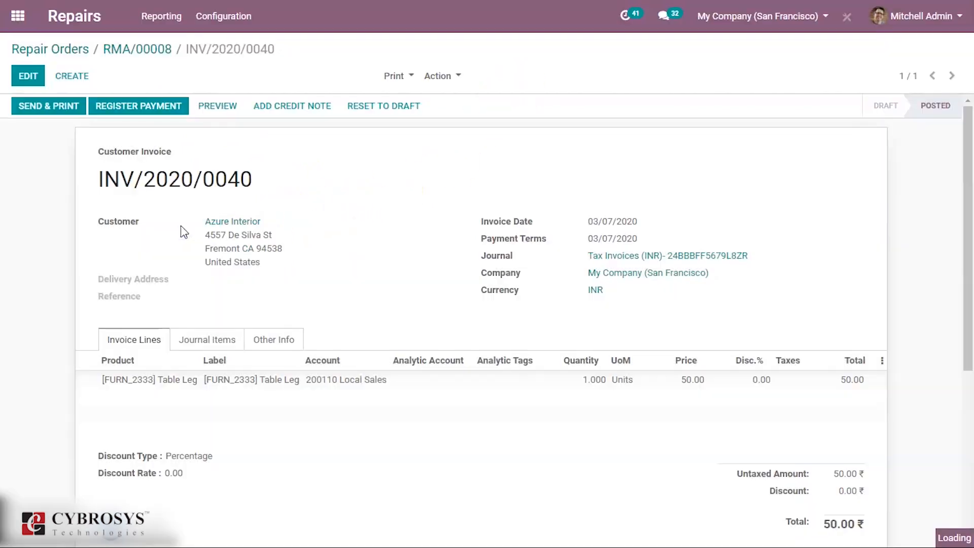
{"action": "left_click", "coordinate": [138, 105]}
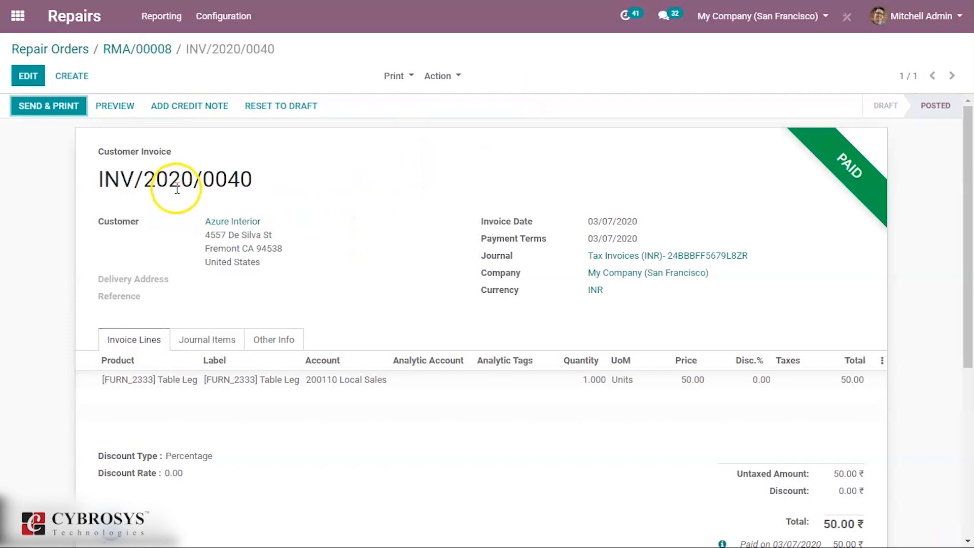
{"action": "mouse_move", "coordinate": [138, 49]}
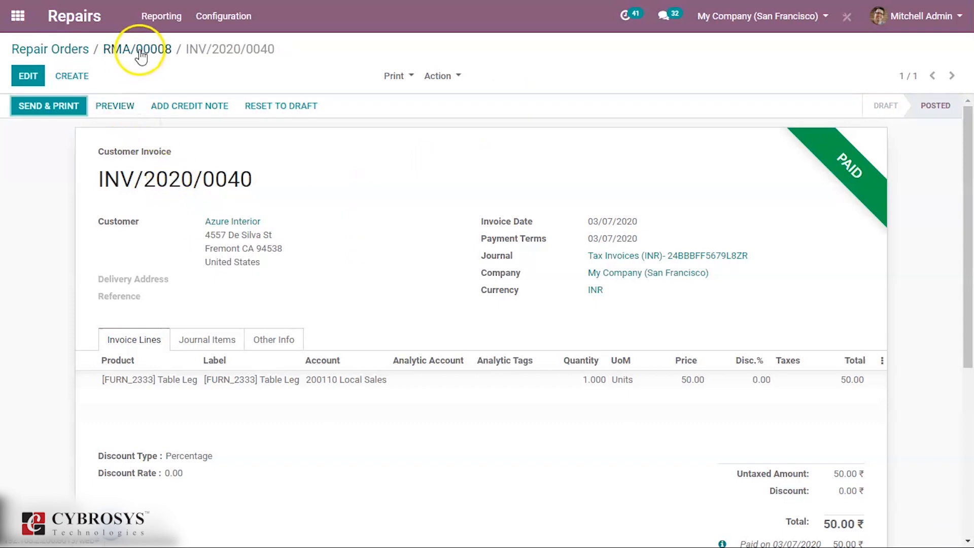
- Return via the breadcrumb to the Repair Orders list, where RMA/00008 shows status Repaired
{"action": "left_click", "coordinate": [138, 49]}
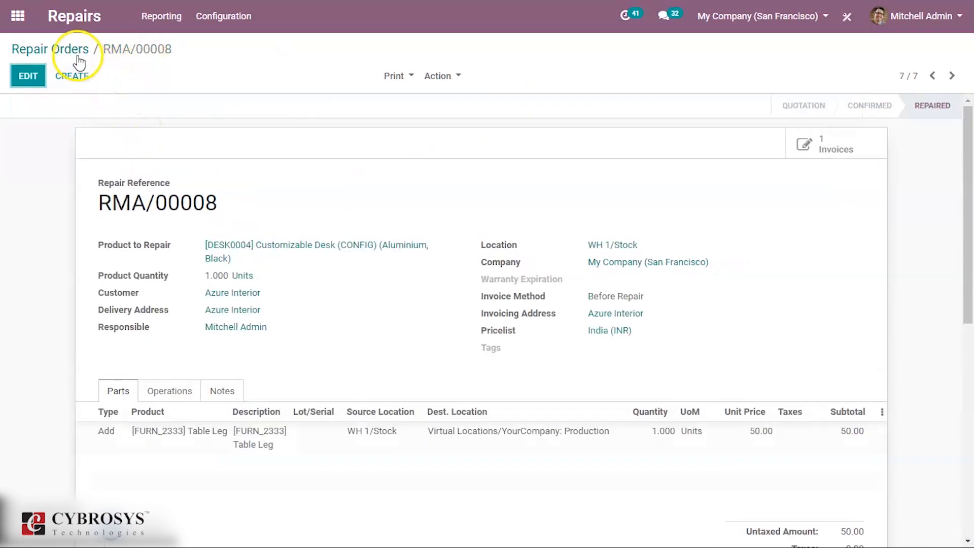
{"action": "left_click", "coordinate": [50, 49]}
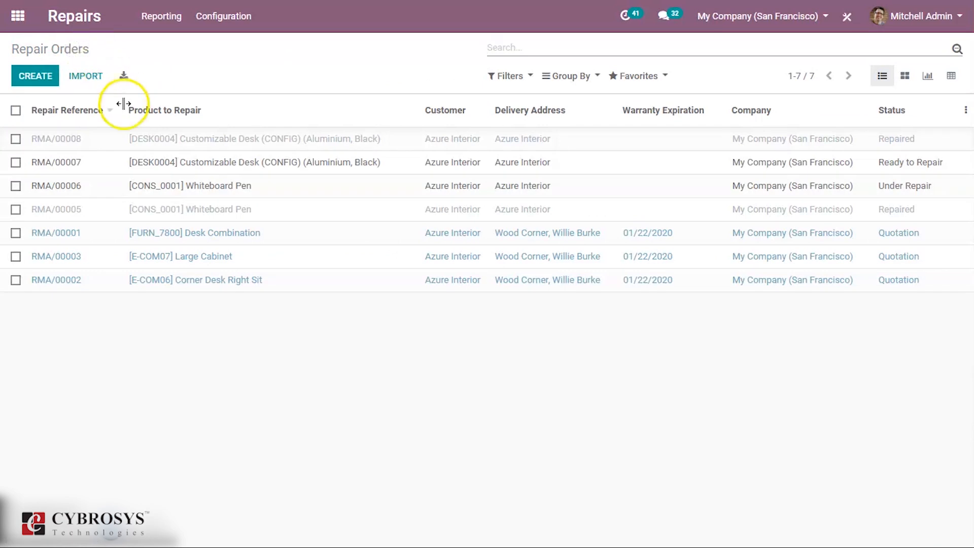
{"action": "mouse_move", "coordinate": [260, 435]}
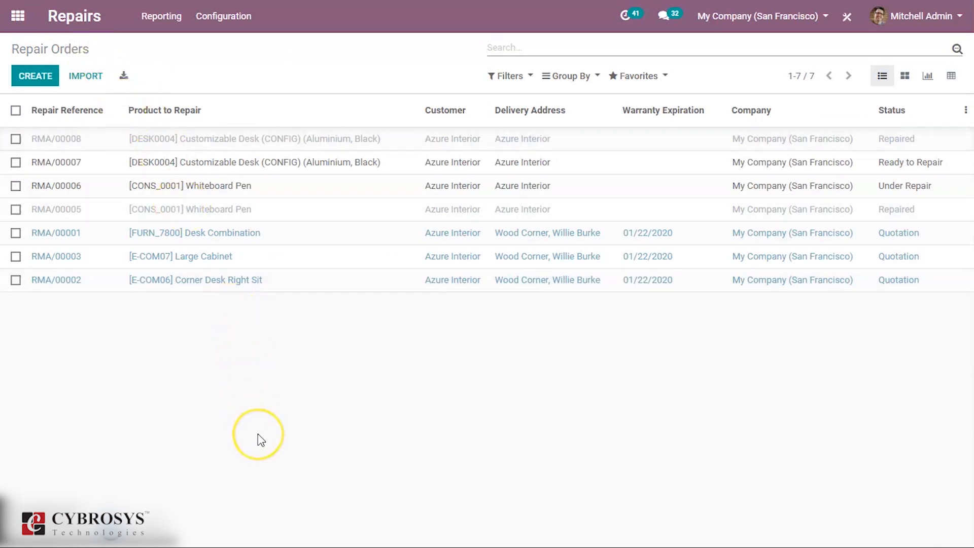